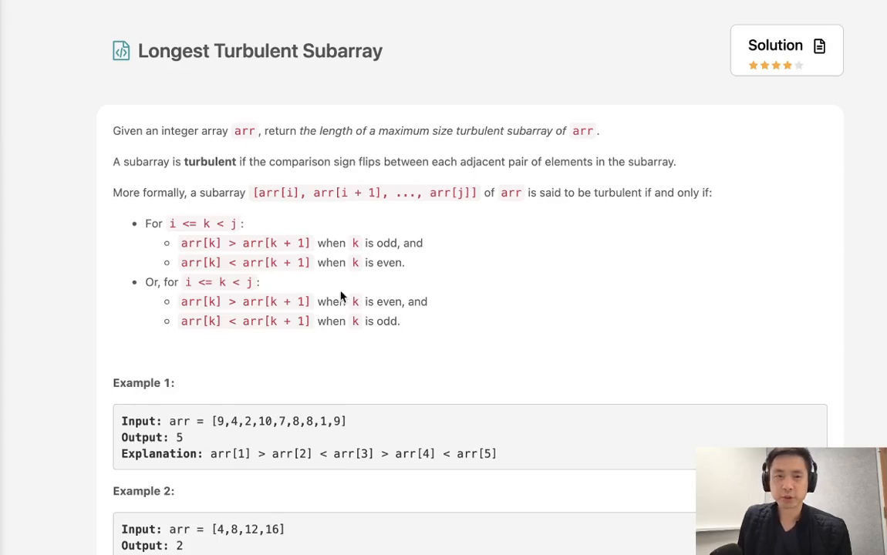
{"action": "mouse_move", "coordinate": [181, 68]}
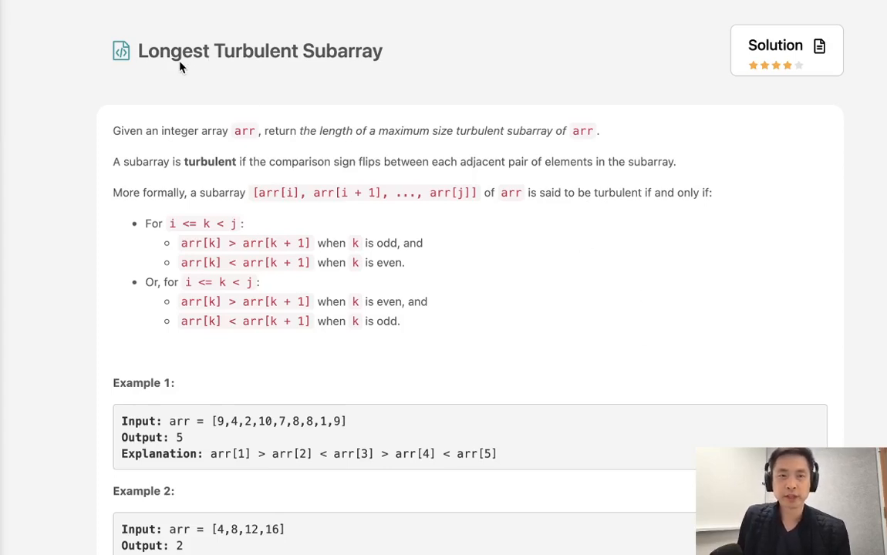
{"action": "mouse_move", "coordinate": [149, 164]}
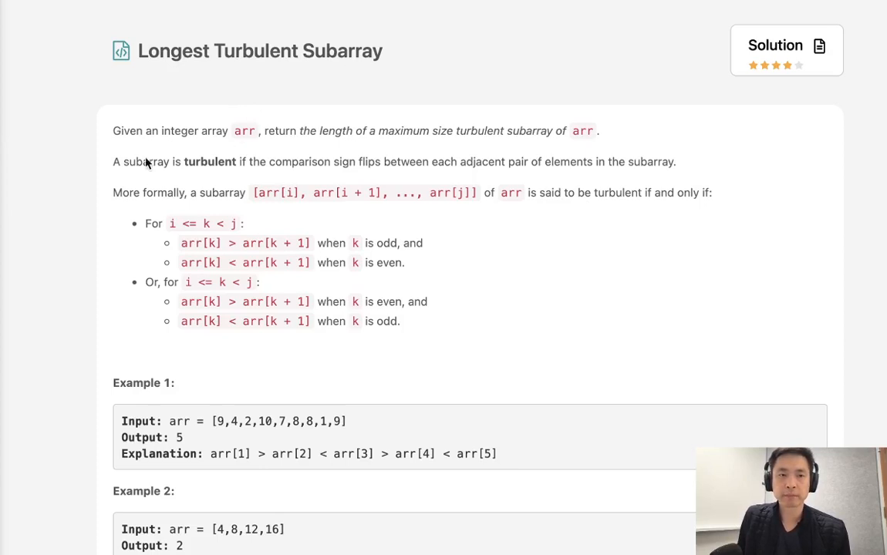
{"action": "mouse_move", "coordinate": [324, 155]}
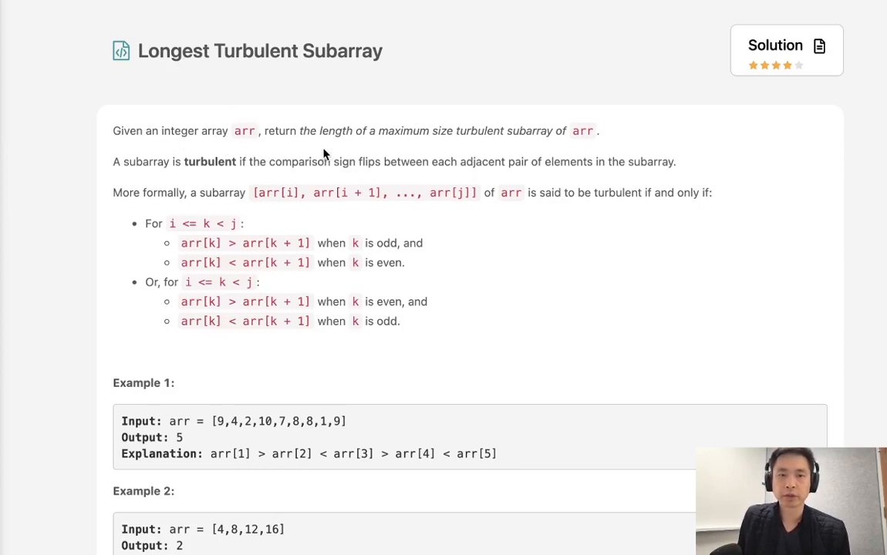
{"action": "mouse_move", "coordinate": [482, 146]}
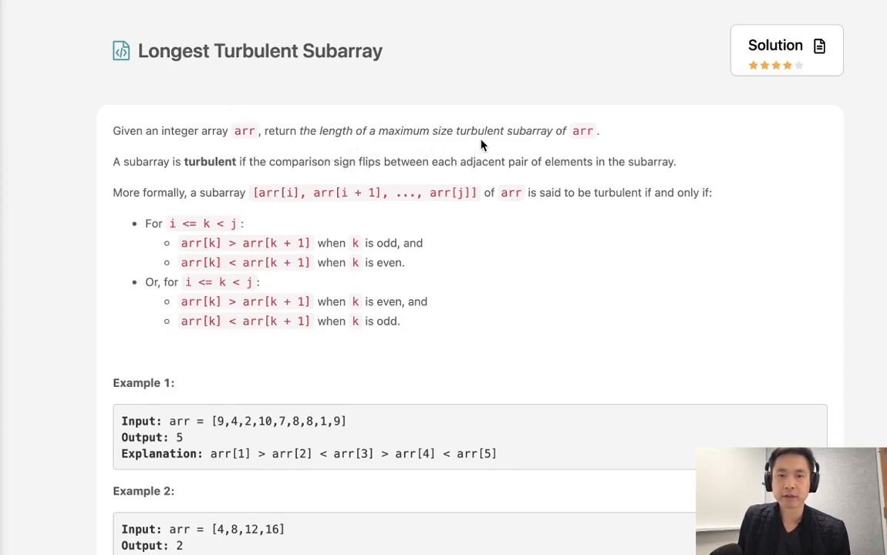
{"action": "mouse_move", "coordinate": [170, 170]}
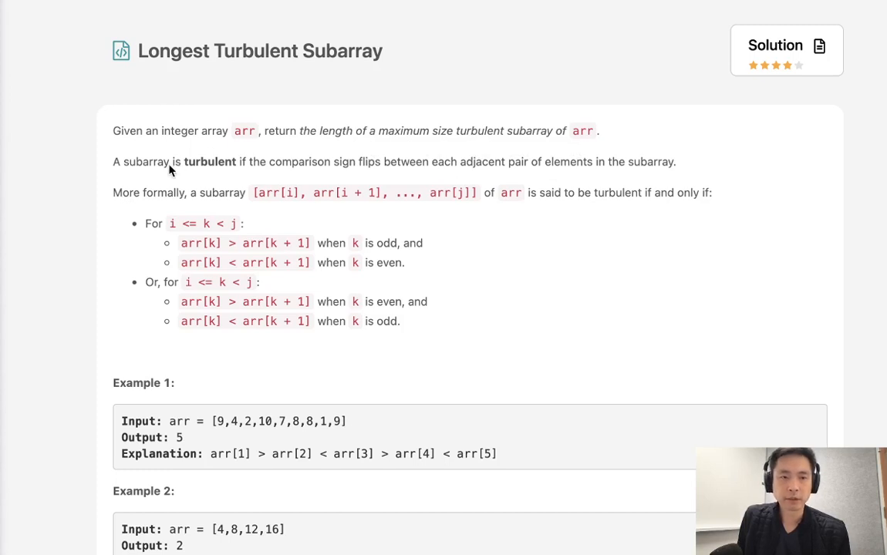
{"action": "mouse_move", "coordinate": [355, 172]}
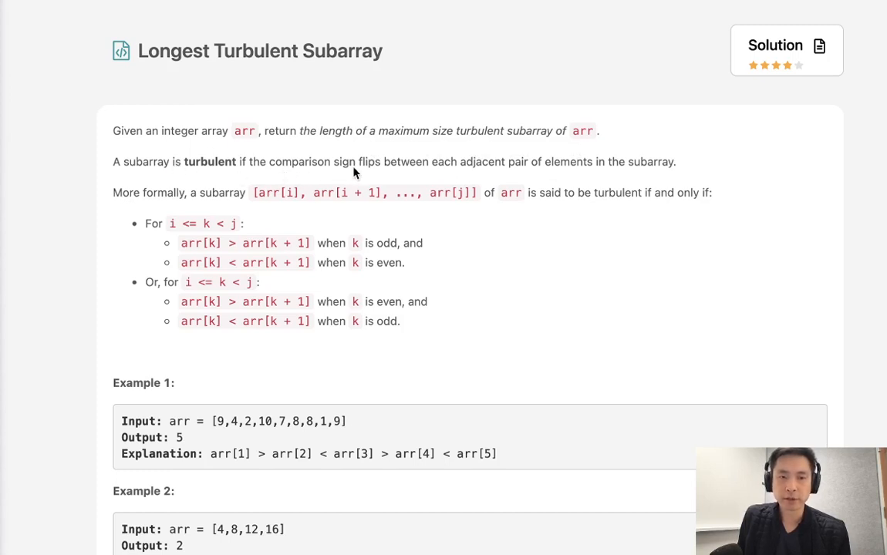
{"action": "mouse_move", "coordinate": [494, 176]}
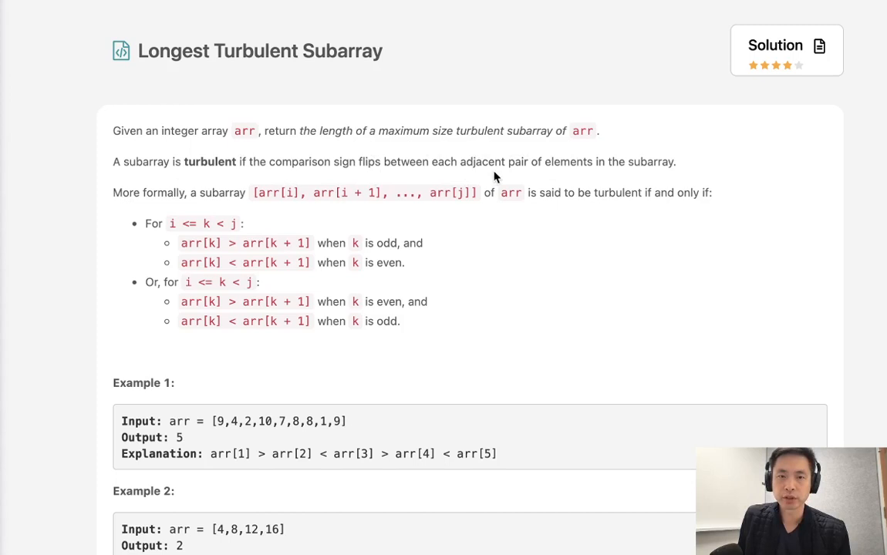
{"action": "mouse_move", "coordinate": [659, 223]}
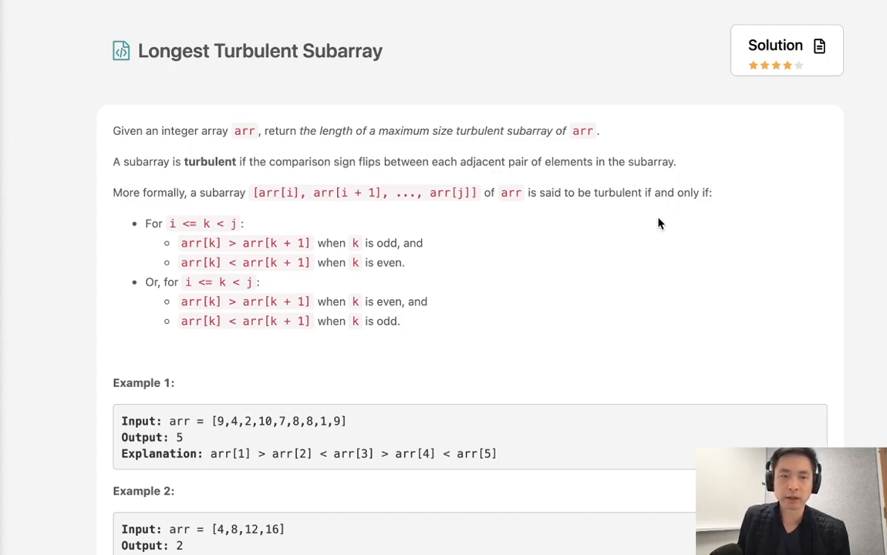
{"action": "mouse_move", "coordinate": [243, 253]}
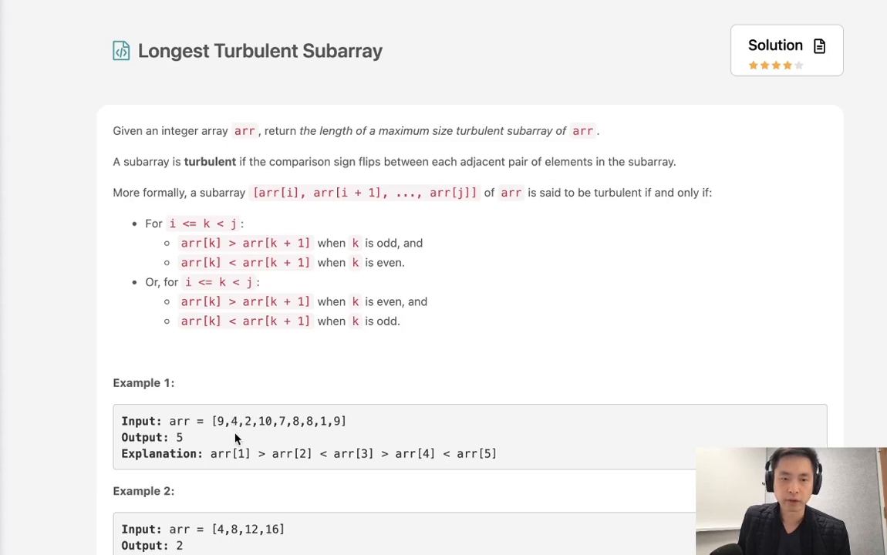
{"action": "mouse_move", "coordinate": [227, 436]}
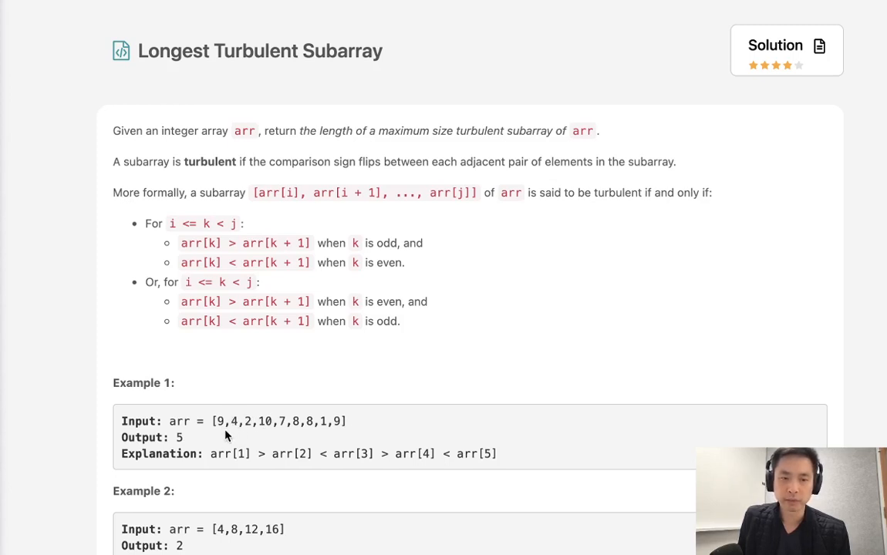
{"action": "mouse_move", "coordinate": [210, 431]}
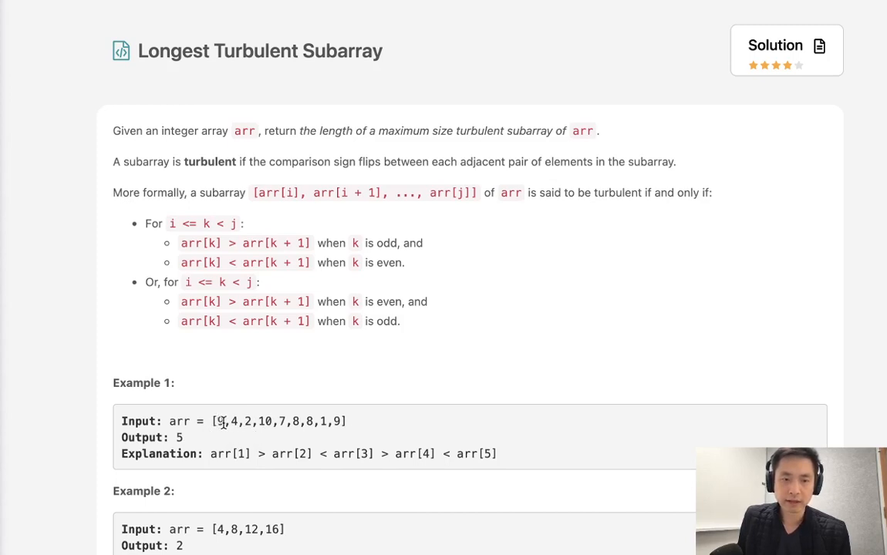
Highlight the turbulent runs 4,2,10 and 4,2,10,7,8 in Example 1's array.
{"action": "left_click_drag", "start_coordinate": [218, 421], "coordinate": [239, 421]}
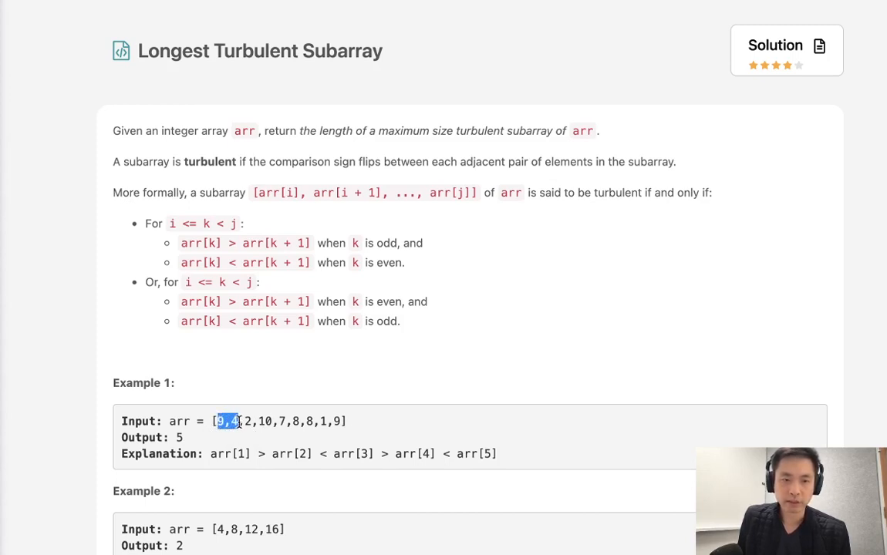
{"action": "left_click_drag", "start_coordinate": [218, 421], "coordinate": [255, 421]}
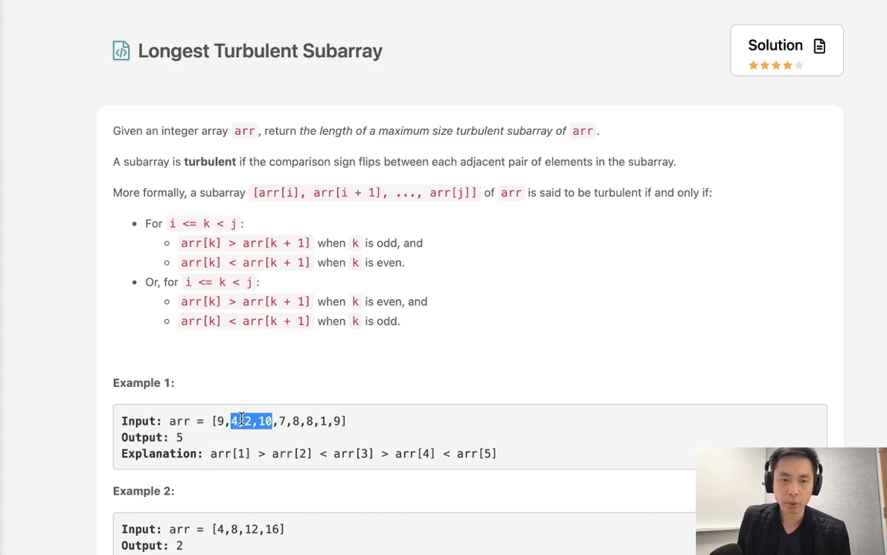
{"action": "mouse_move", "coordinate": [274, 421]}
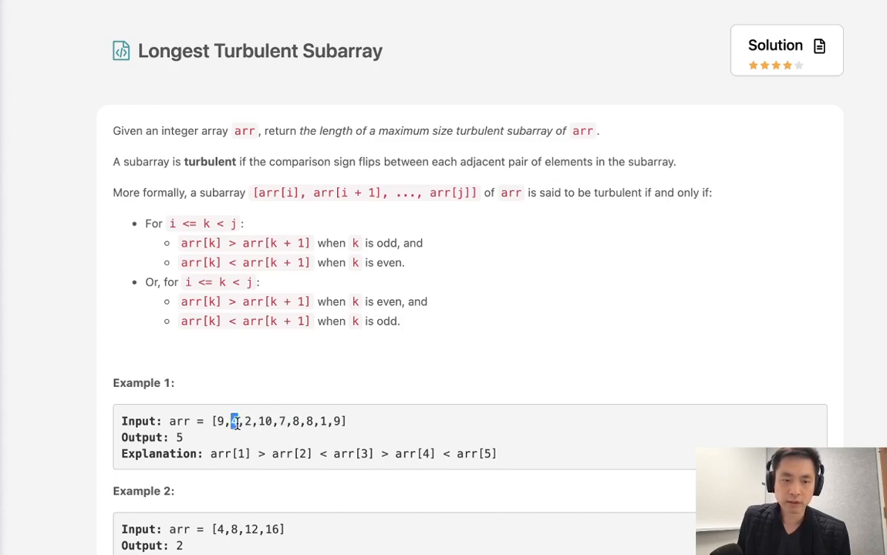
{"action": "left_click_drag", "start_coordinate": [231, 421], "coordinate": [299, 421]}
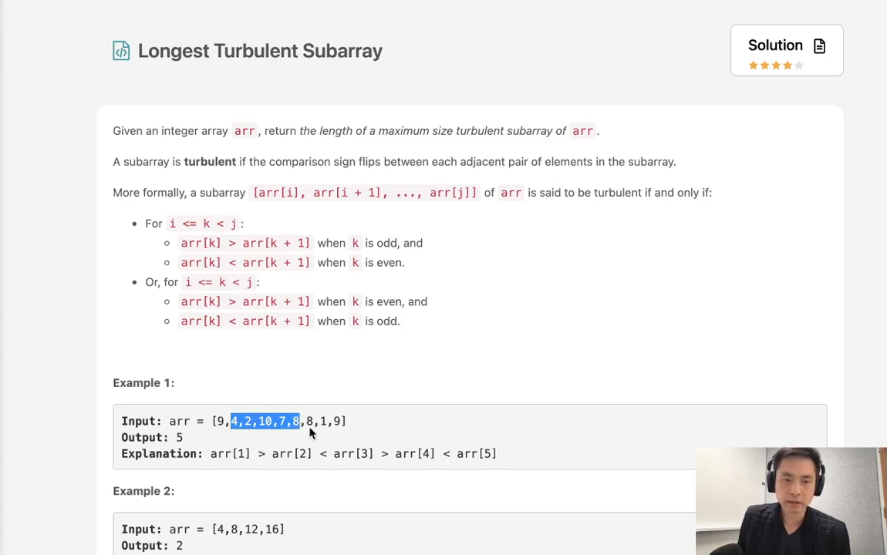
{"action": "mouse_move", "coordinate": [421, 433]}
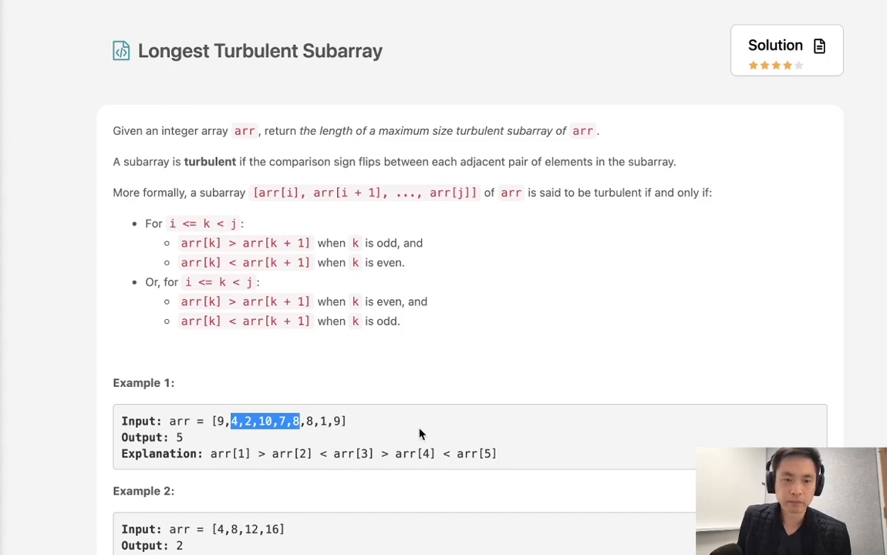
Add the comment #[9,4,2,10,7,8,8,1,9] beneath the maxTurbulenceSize signature.
{"action": "scroll", "scroll_direction": "down", "scroll_amount": 3}
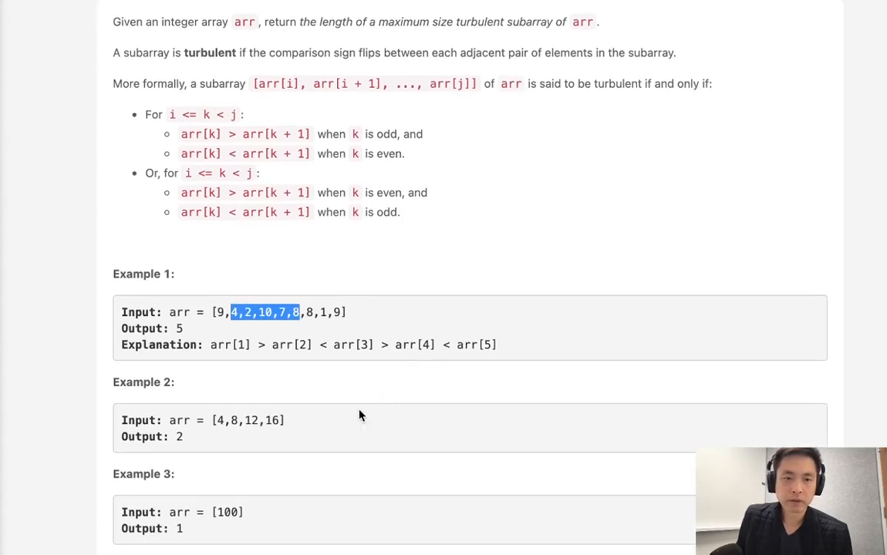
{"action": "left_click", "coordinate": [351, 312]}
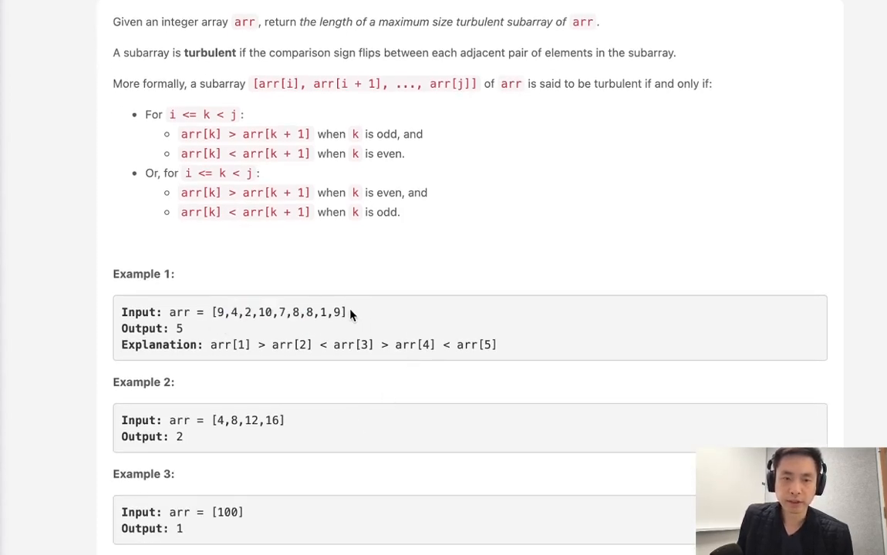
{"action": "scroll", "scroll_direction": "down", "scroll_amount": 3}
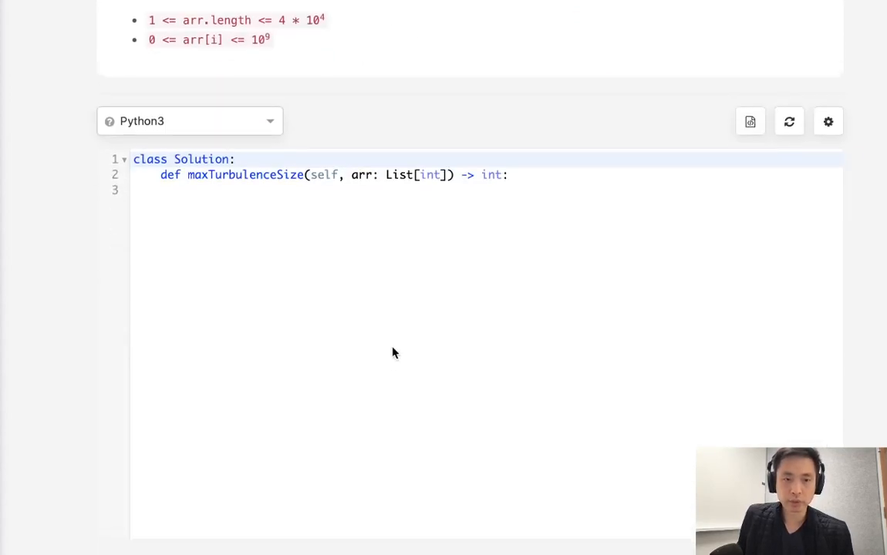
{"action": "type", "text": "#[9,4,2,10,7,8,8,1,9]"}
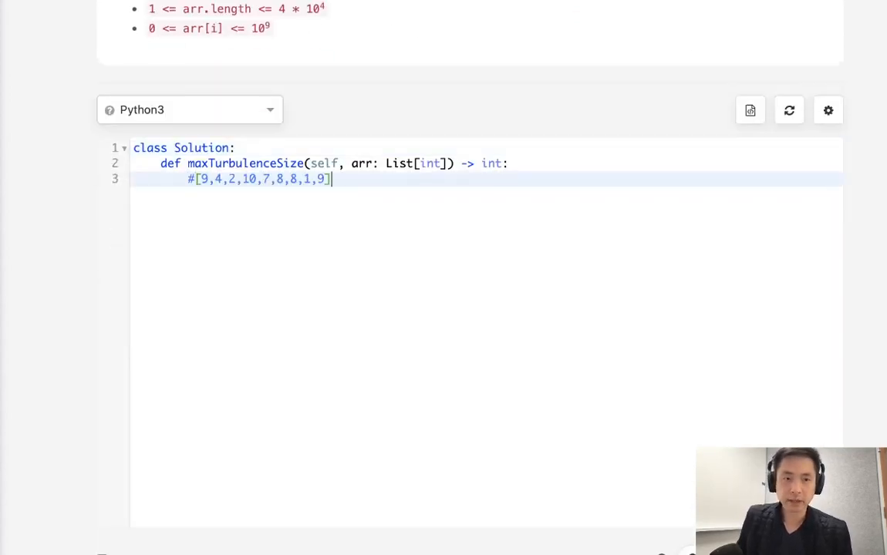
Sketch l and r pointer markers on a line above the array comment, adjusting their positions.
{"action": "key", "text": "Enter"}
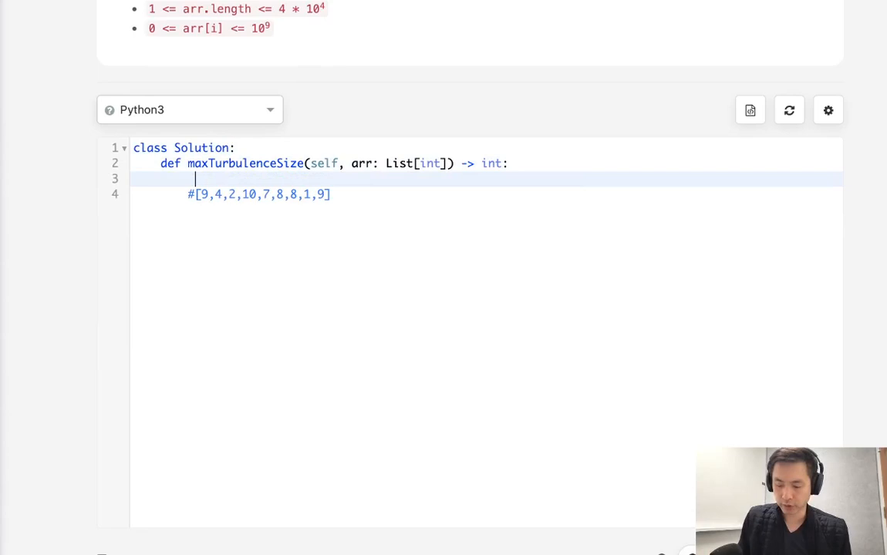
{"action": "type", "text": "ln"}
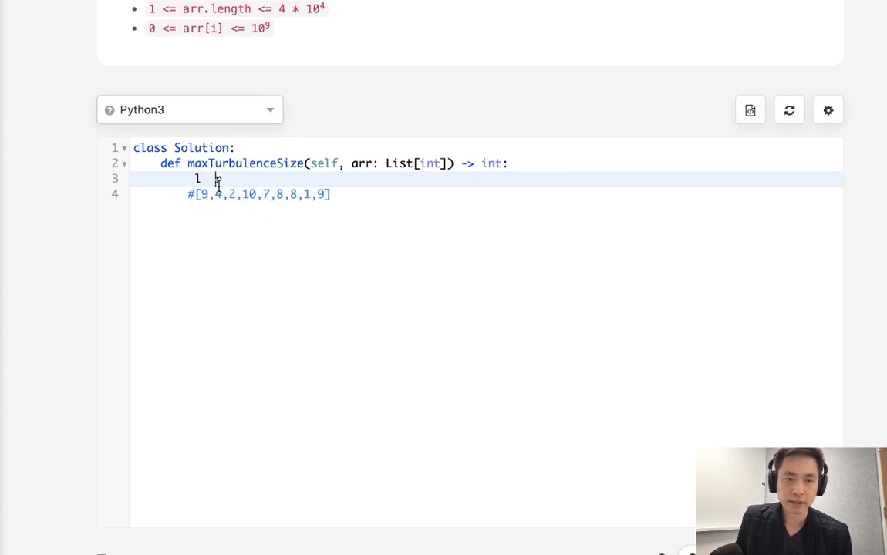
{"action": "type", "text": "r"}
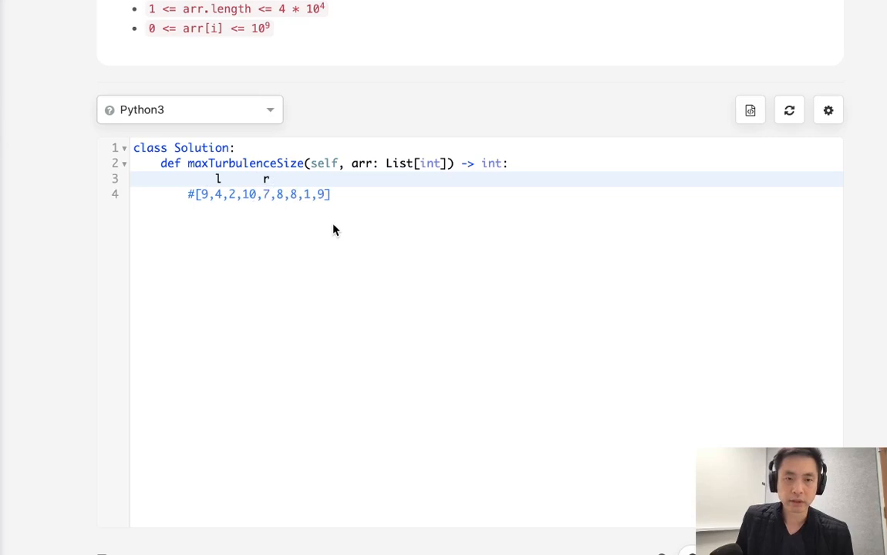
{"action": "left_click", "coordinate": [280, 179]}
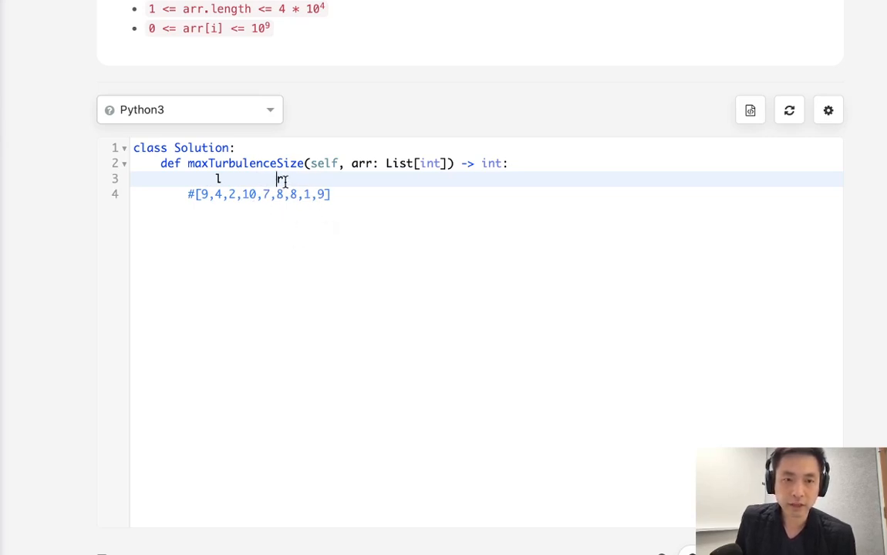
{"action": "type", "text": "r"}
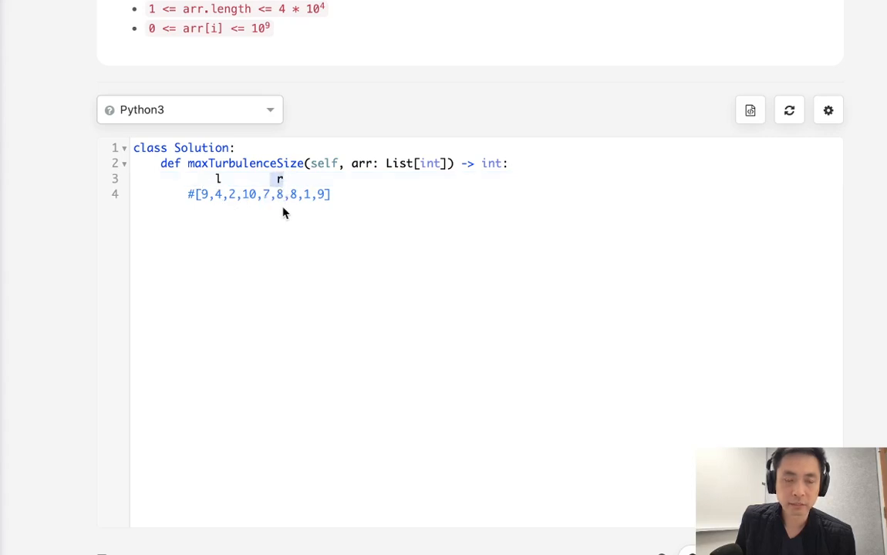
{"action": "left_click", "coordinate": [228, 179]}
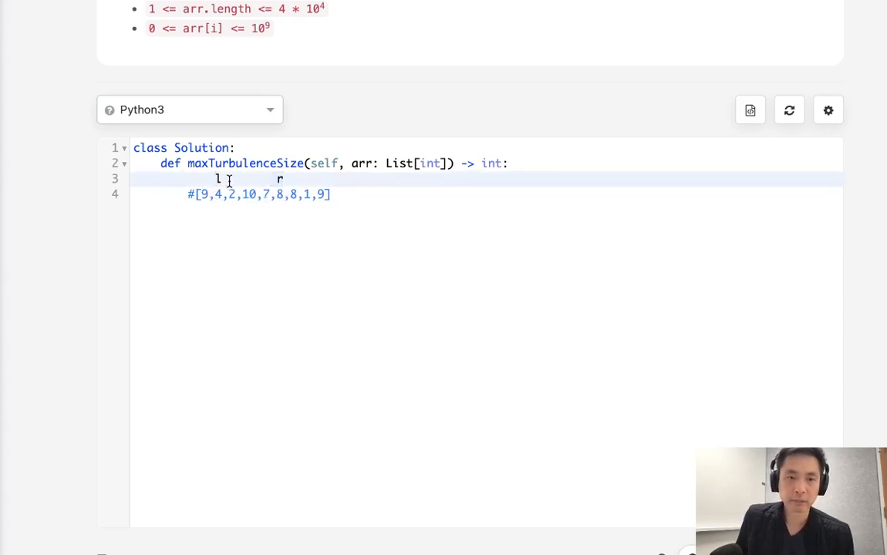
{"action": "key", "text": "Backspace"}
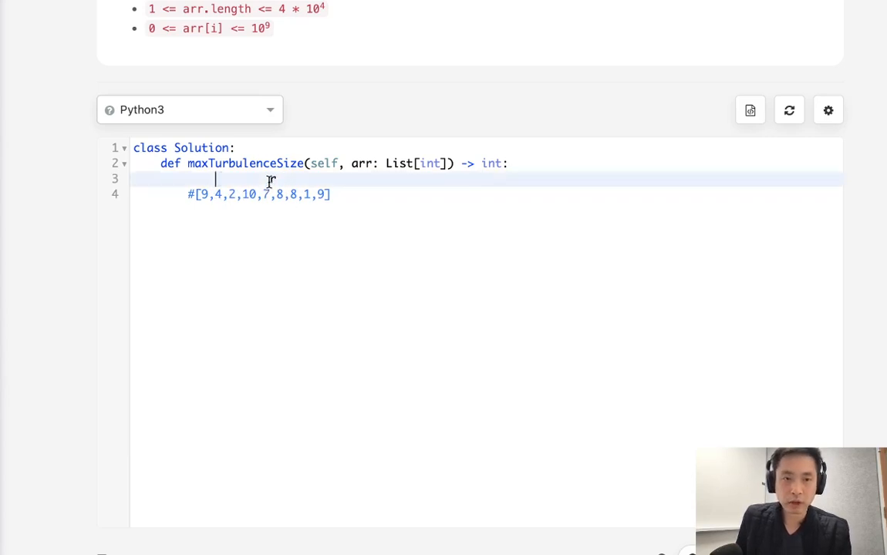
{"action": "type", "text": "lr"}
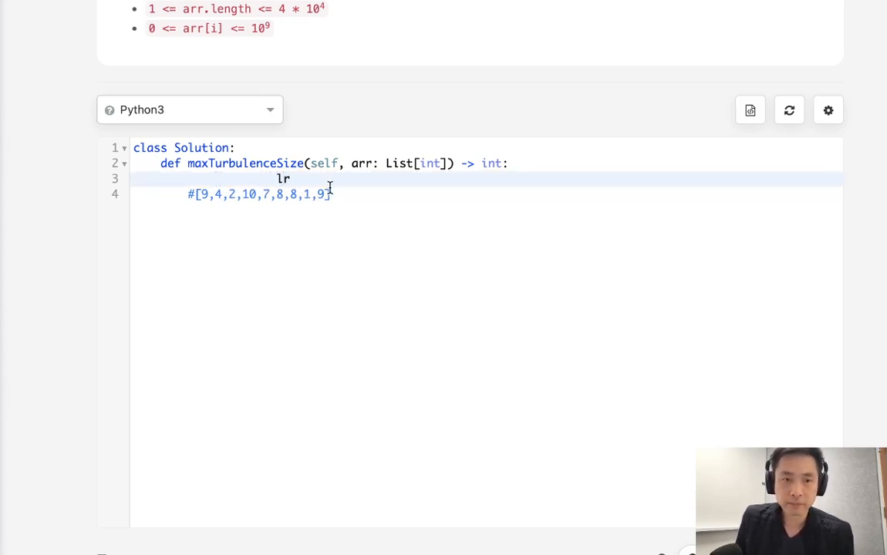
{"action": "type", "text": "\" \""}
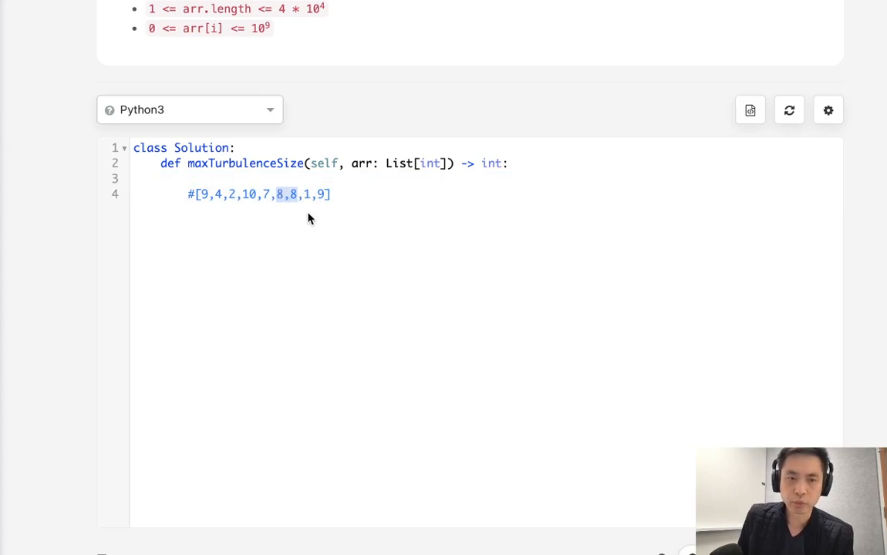
Initialize l,r,output,n = 0,0,0,len(arr) on a new line below the comment.
{"action": "key", "text": "enter"}
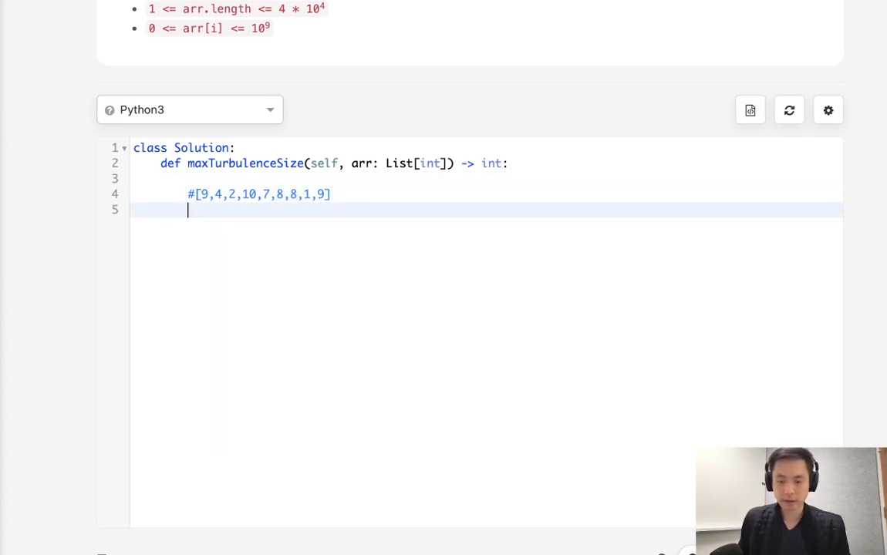
{"action": "type", "text": "l,r"}
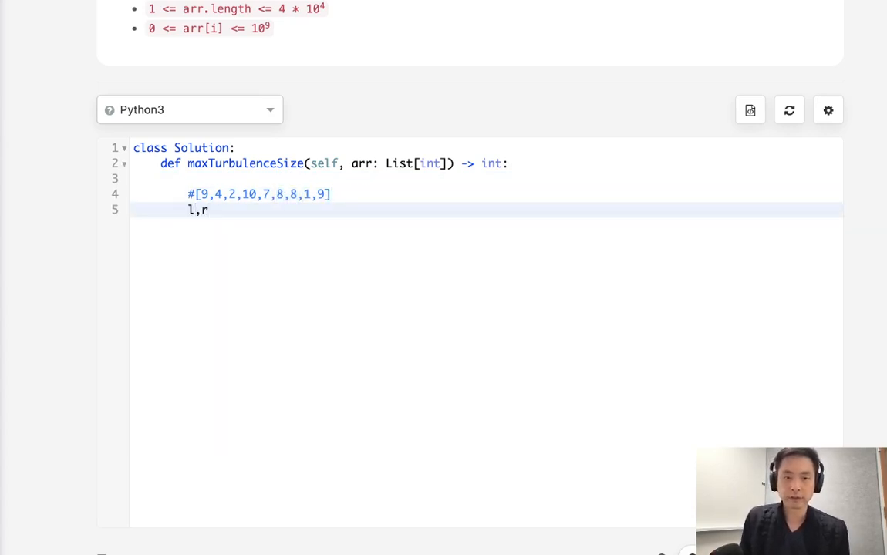
{"action": "type", "text": ",output,"}
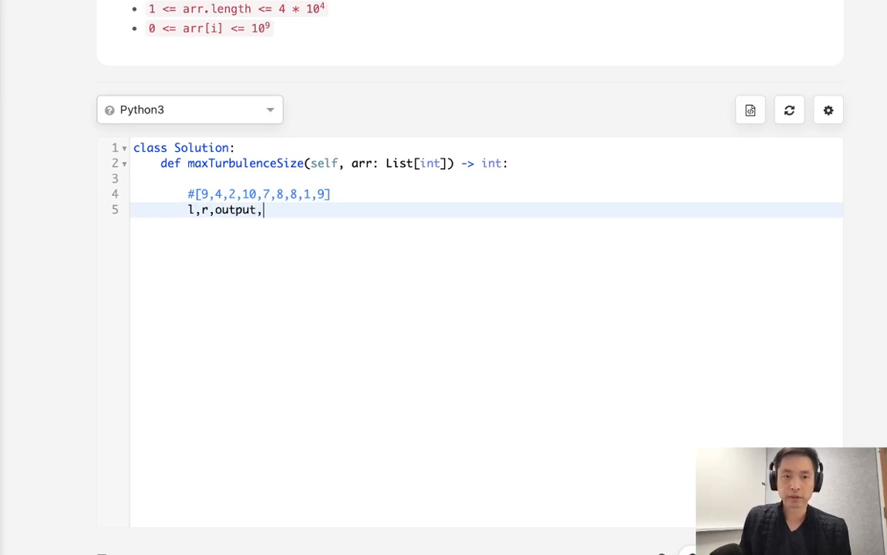
{"action": "type", "text": "n"}
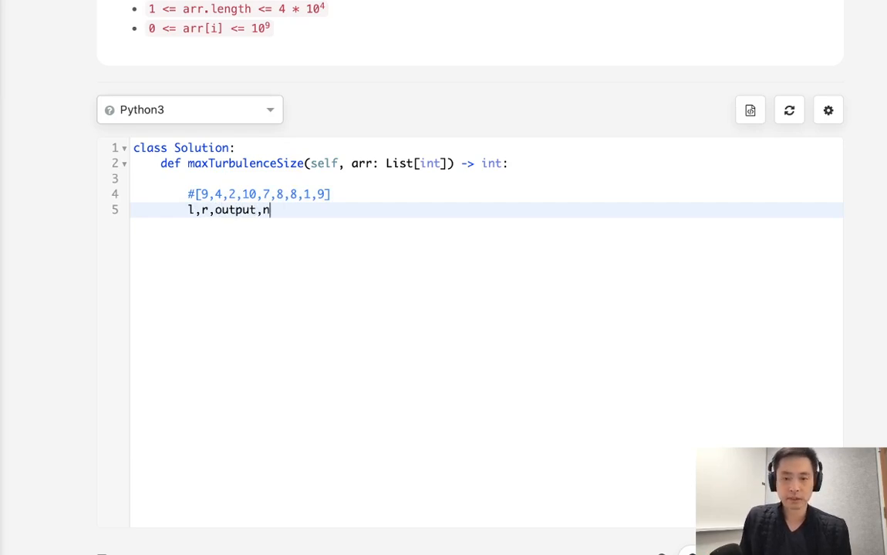
{"action": "type", "text": "= 0,0"}
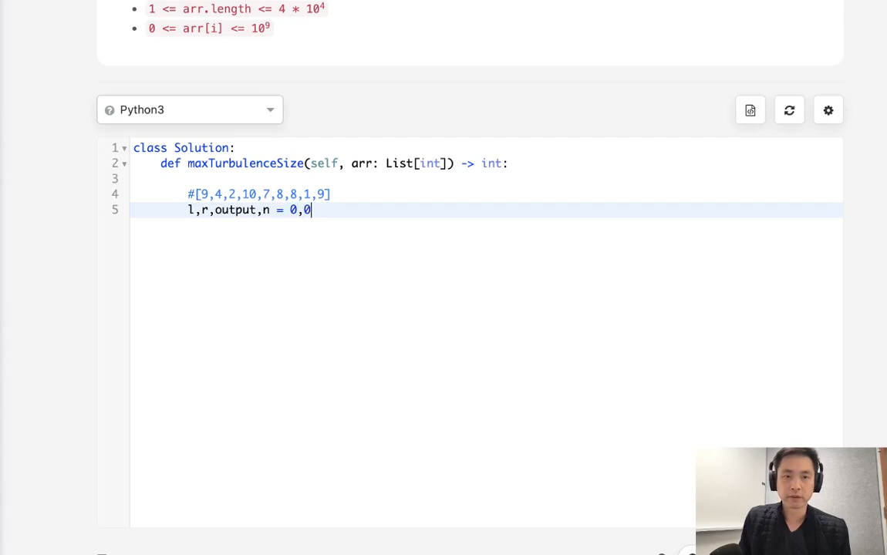
{"action": "type", "text": ",0,len(a"}
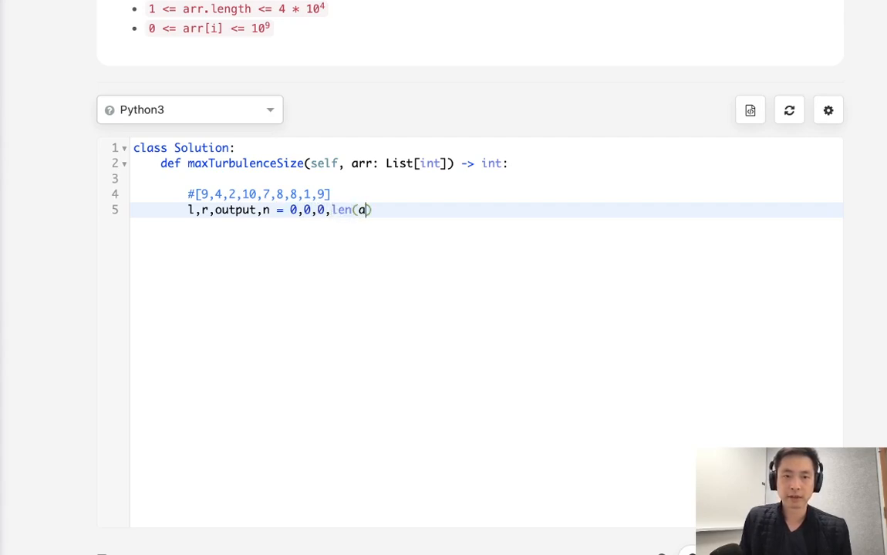
{"action": "type", "text": "rr)"}
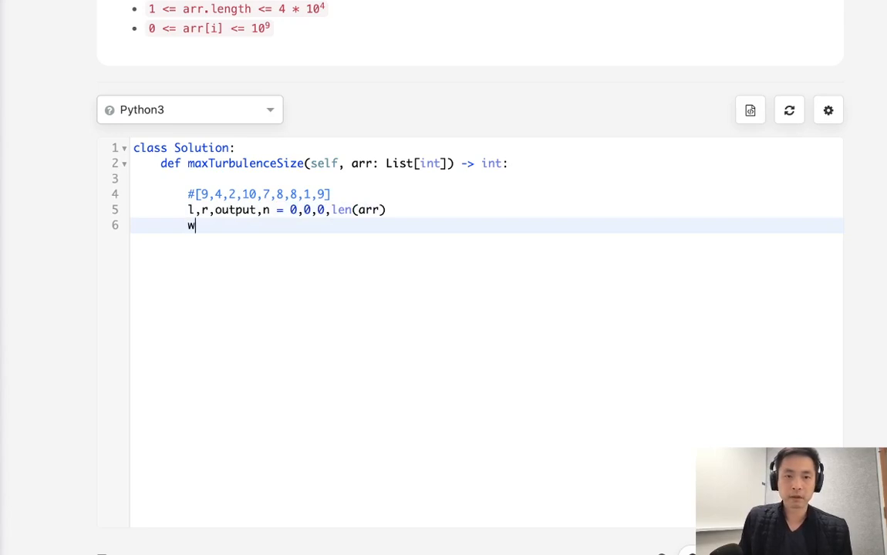
Begin the outer loop 'while r<n' and start its body on a new line.
{"action": "type", "text": "hile"}
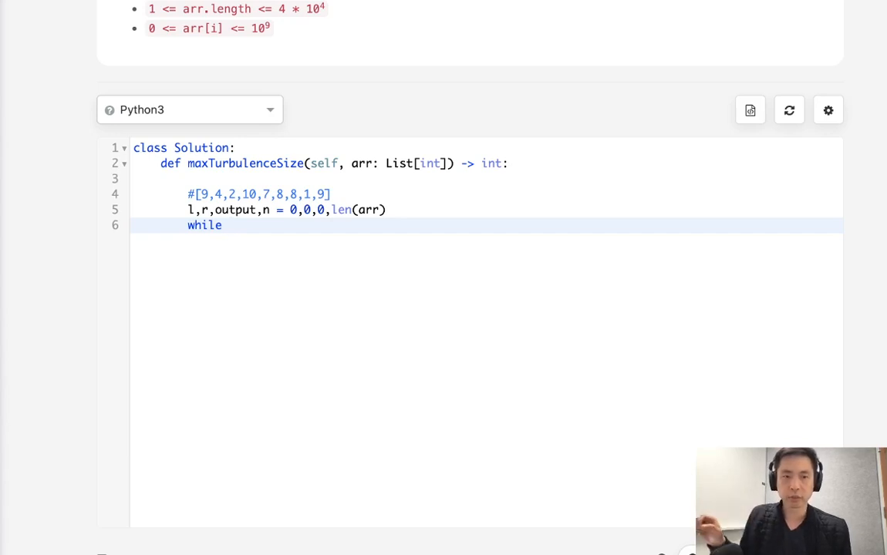
{"action": "type", "text": "r<"}
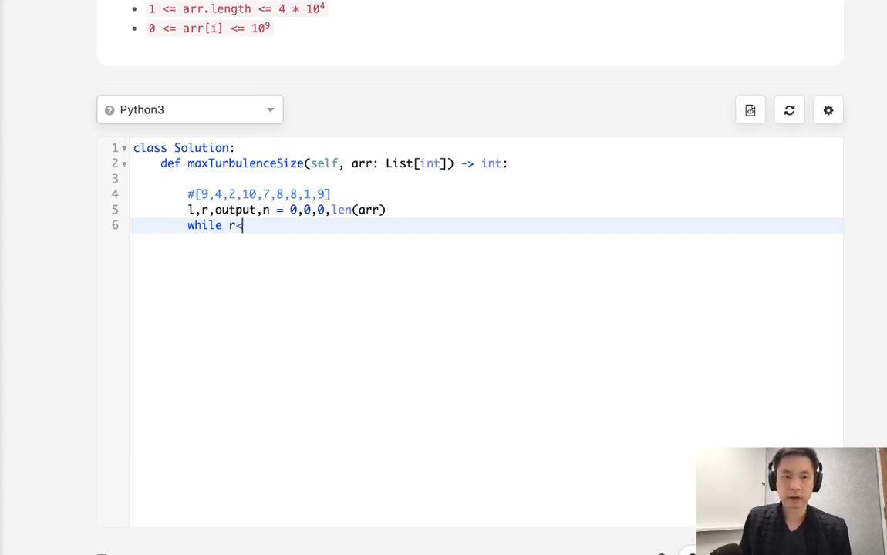
{"action": "type", "text": "n"}
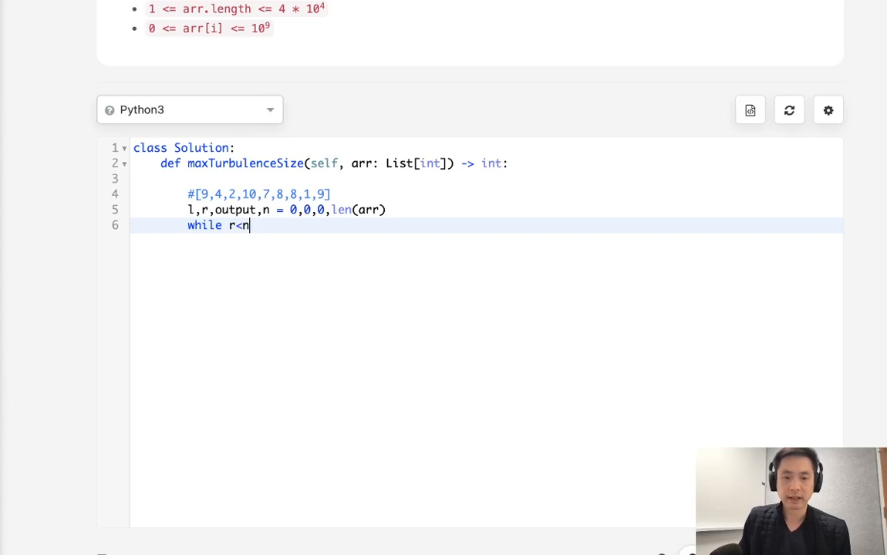
{"action": "key", "text": "enter"}
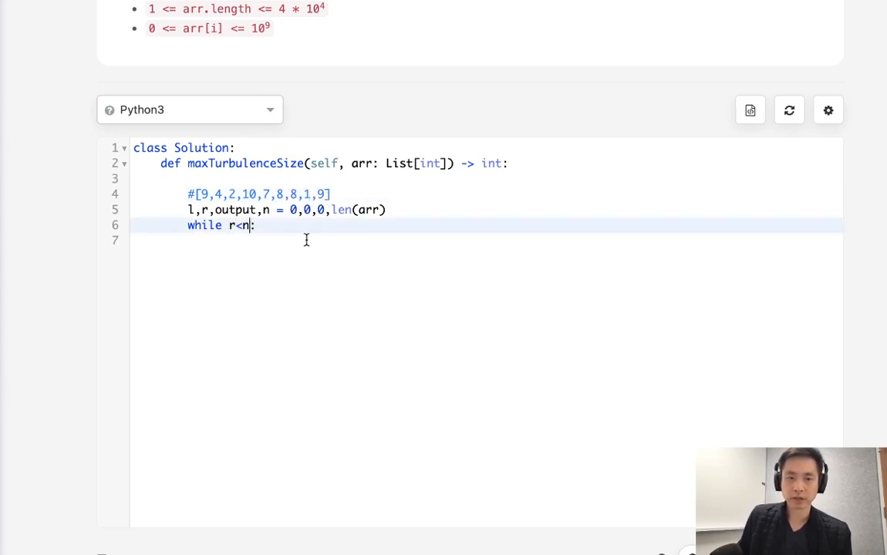
Change the outer loop to r<n-1 and write the inner loop condition r<n-1 and arr[r-1]>arr[r]<arr[r+1].
{"action": "type", "text": "-1:"}
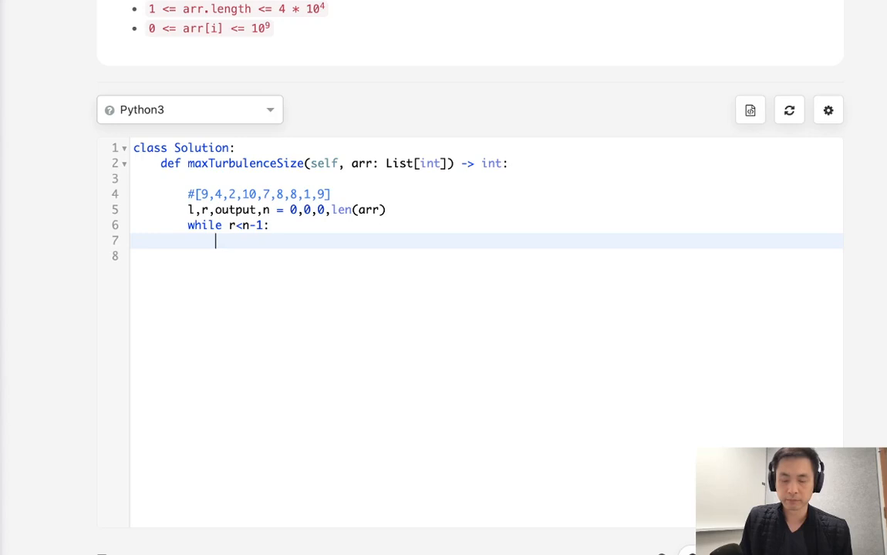
{"action": "type", "text": "while r"}
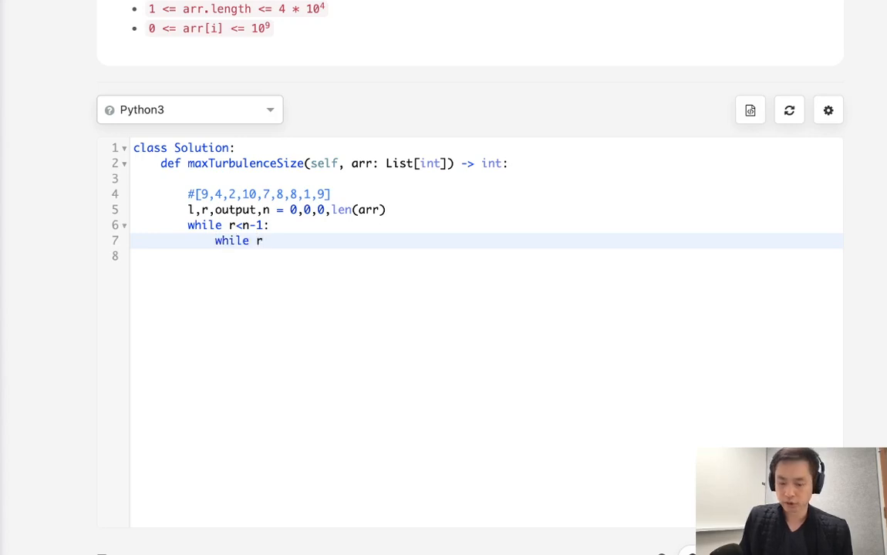
{"action": "type", "text": "<n-1"}
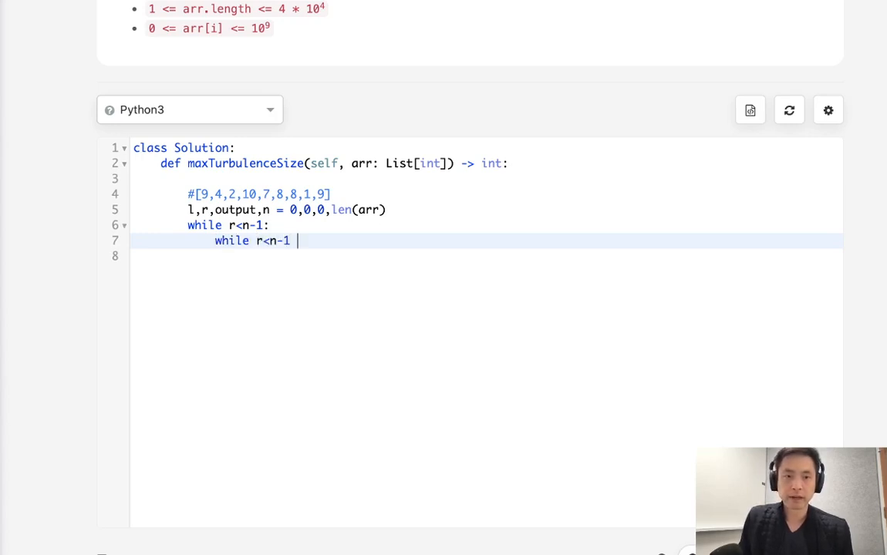
{"action": "type", "text": "and"}
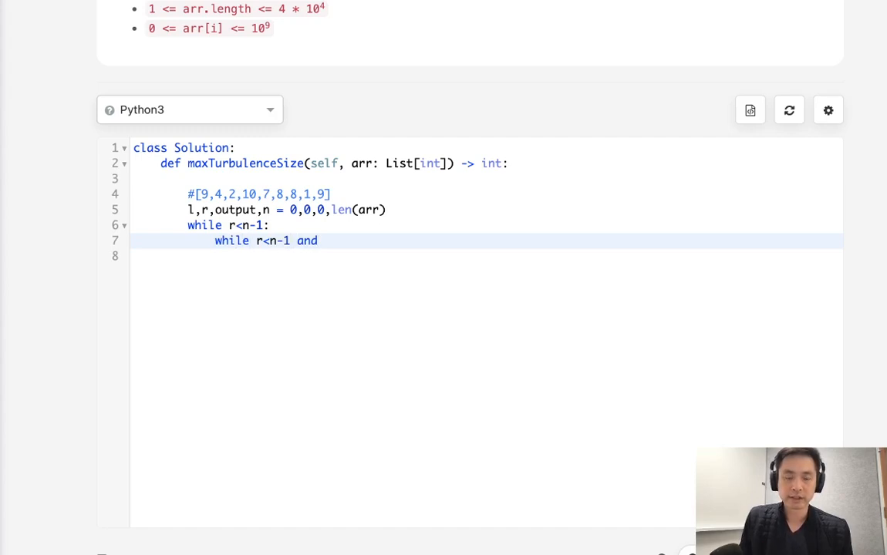
{"action": "type", "text": "(arr)"}
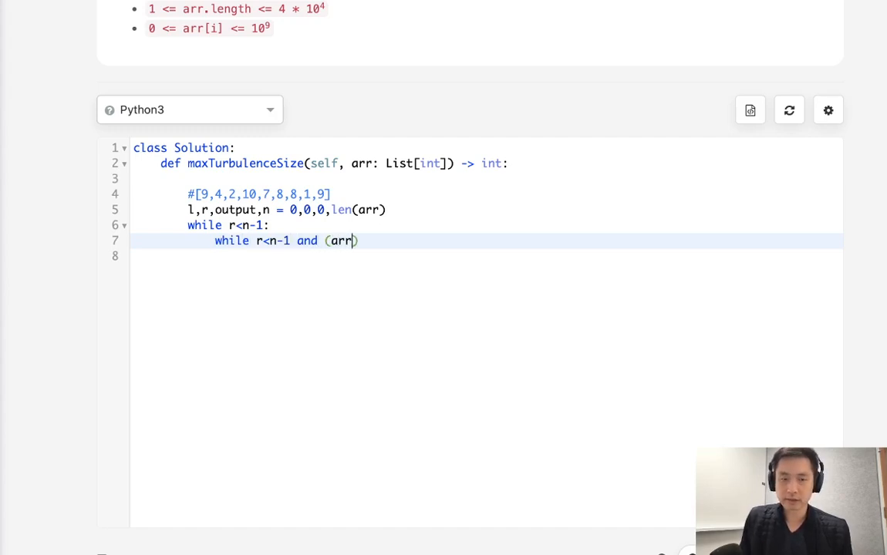
{"action": "type", "text": "[r-1]"}
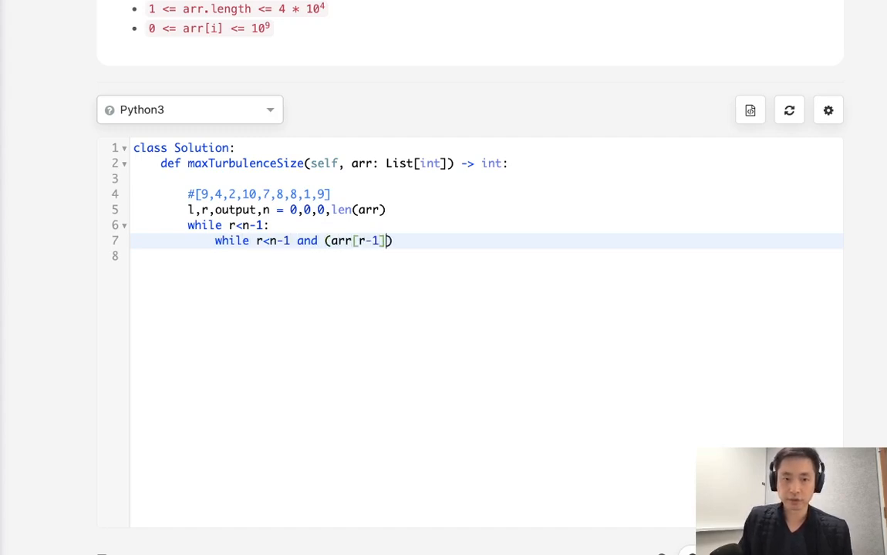
{"action": "type", "text": ">"}
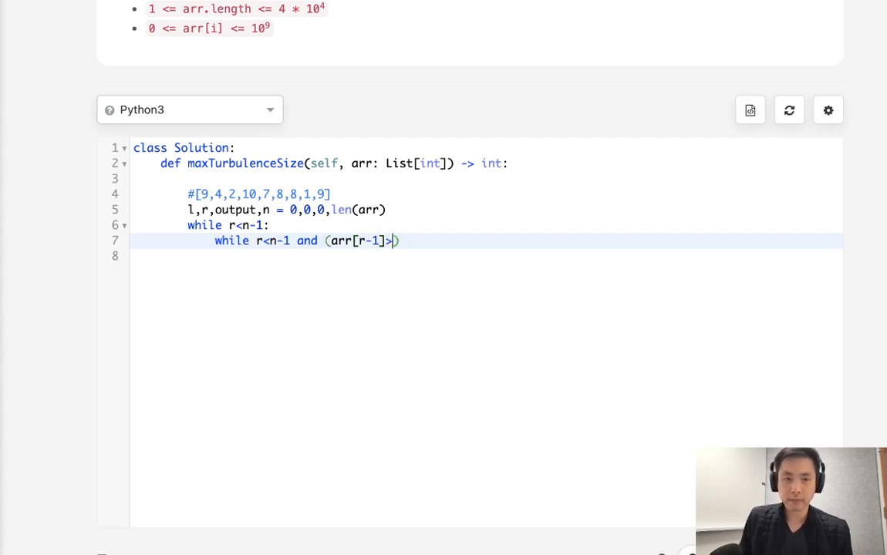
{"action": "type", "text": "arr[]"}
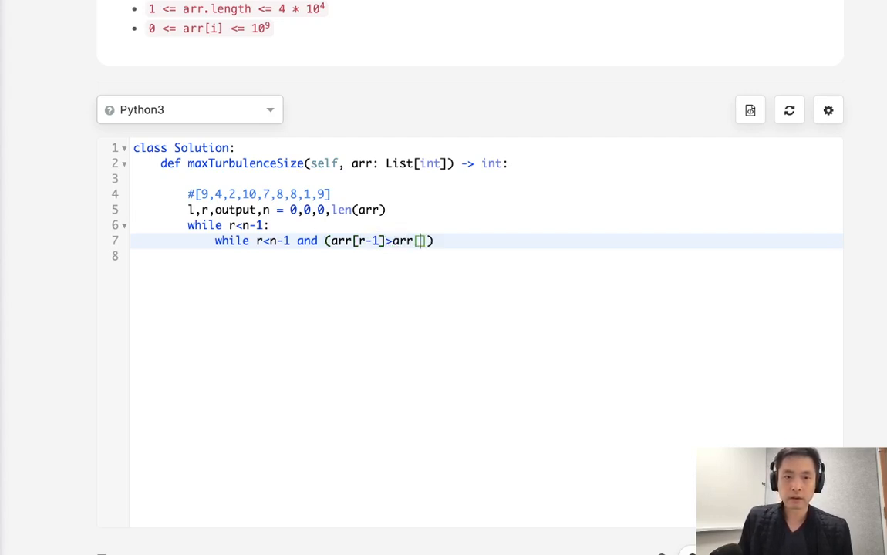
{"action": "type", "text": "r"}
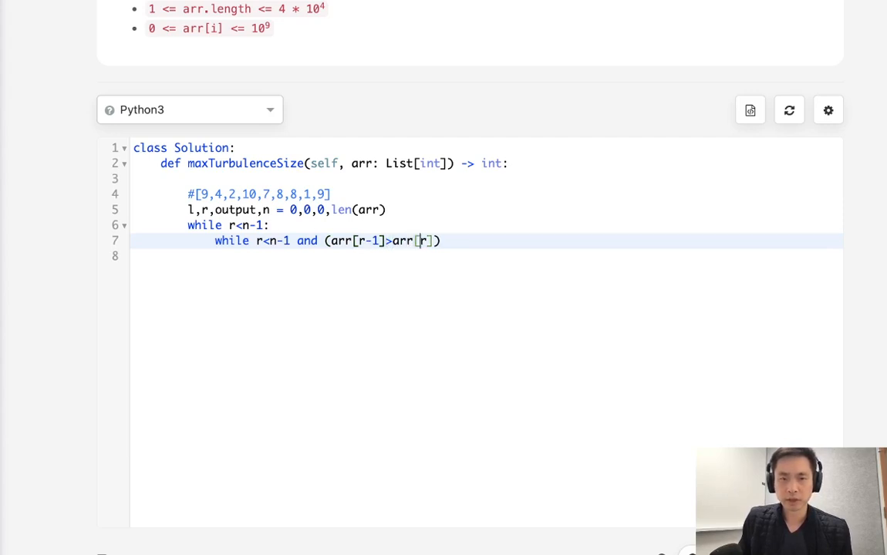
{"action": "type", "text": "<"}
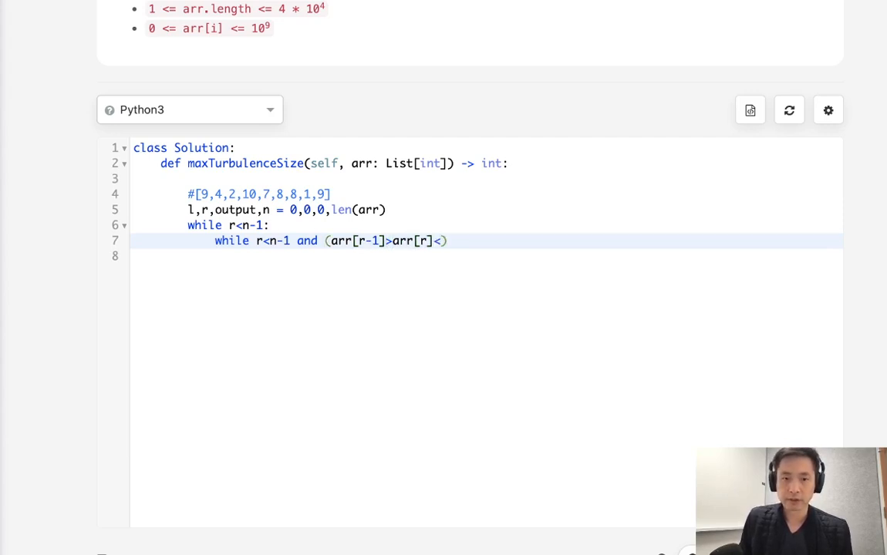
{"action": "type", "text": "arr[r+1]"}
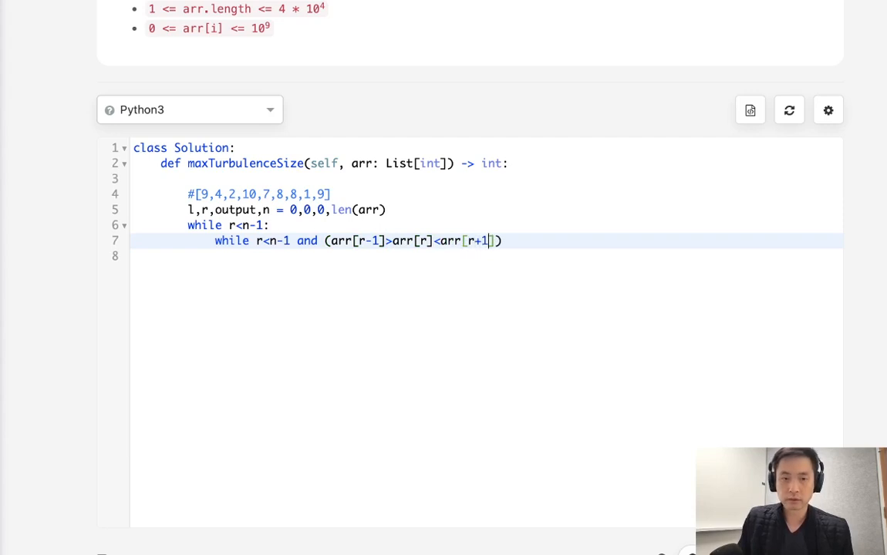
Add the second turbulence condition with 'or', close the inner loop and give it the body r+=1.
{"action": "type", "text": "or"}
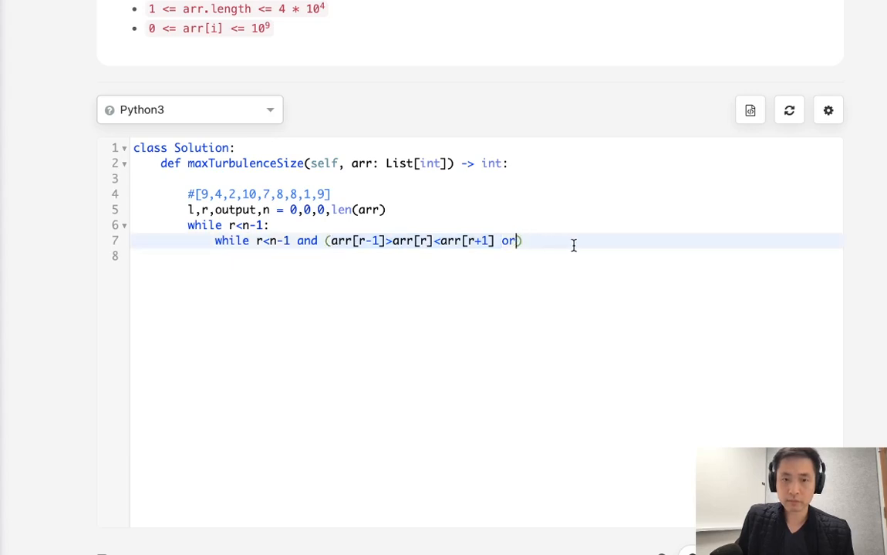
{"action": "type", "text": "arr[r-1]>arr[r]<arr[r+1] )"}
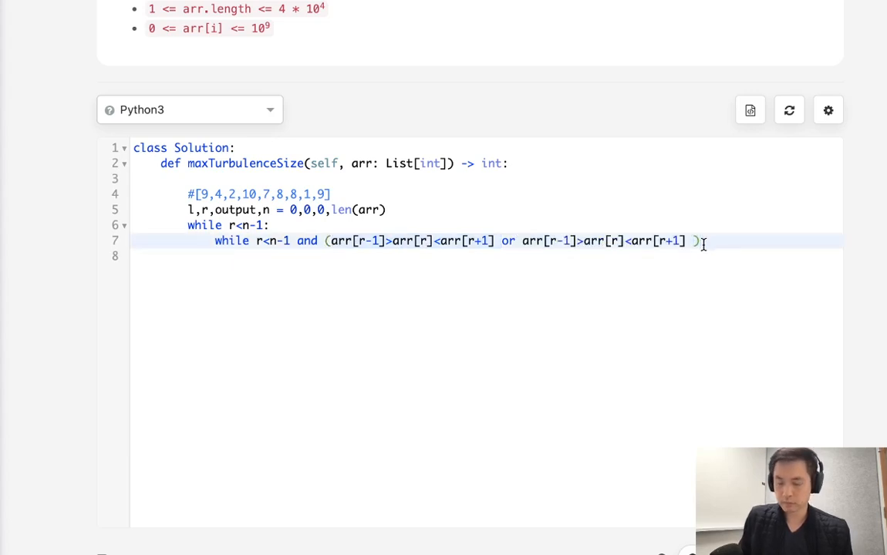
{"action": "type", "text": ":"}
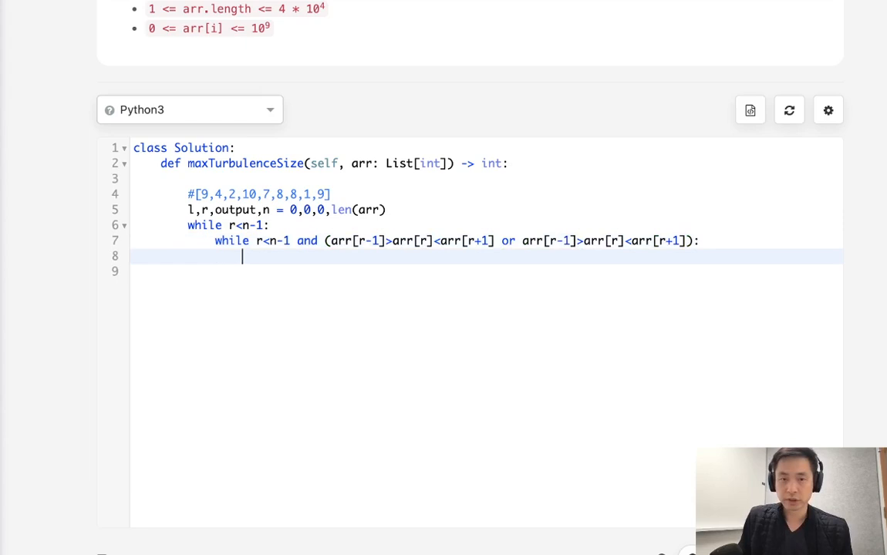
{"action": "type", "text": "r+=1"}
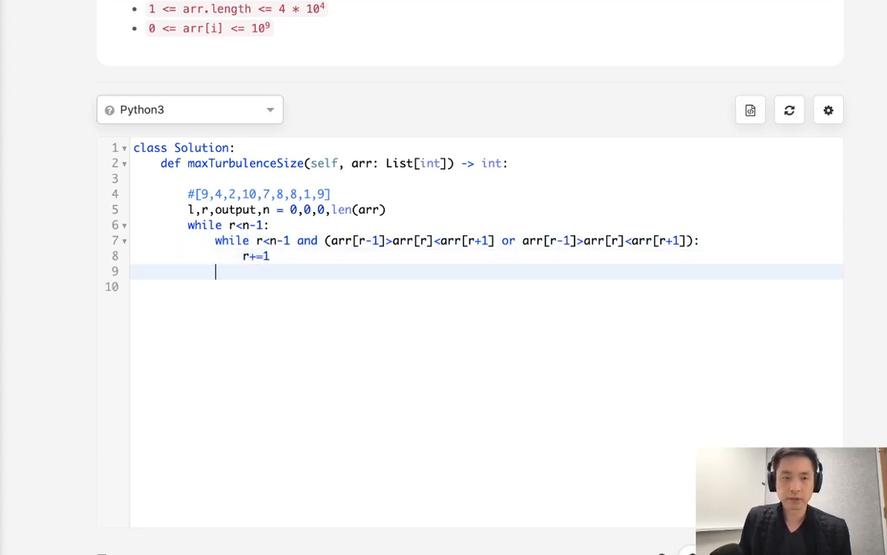
Update output = max(output, r-l+1) after the inner loop.
{"action": "type", "text": "o"}
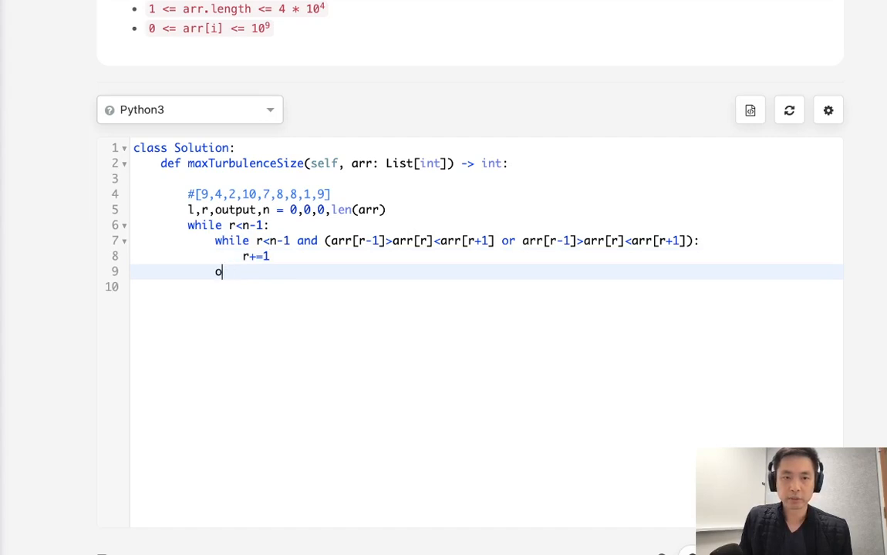
{"action": "type", "text": "utput ="}
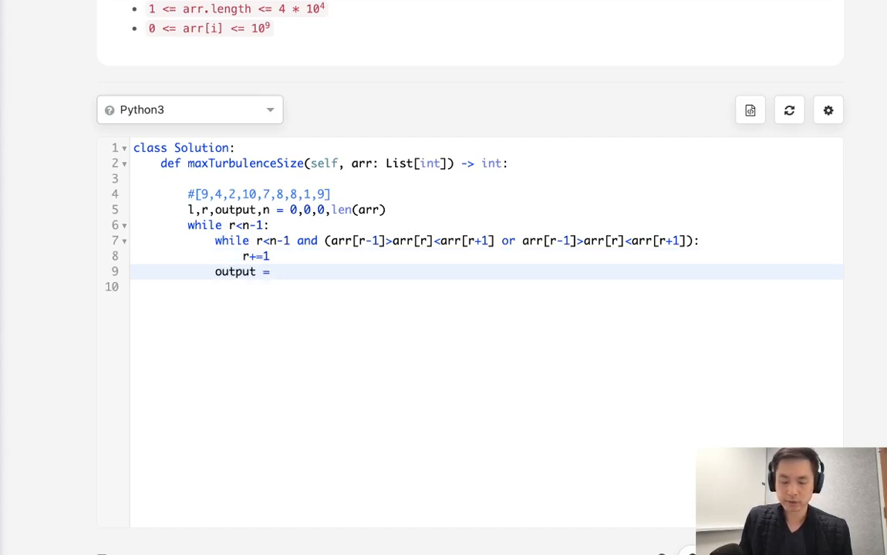
{"action": "type", "text": "max(o)"}
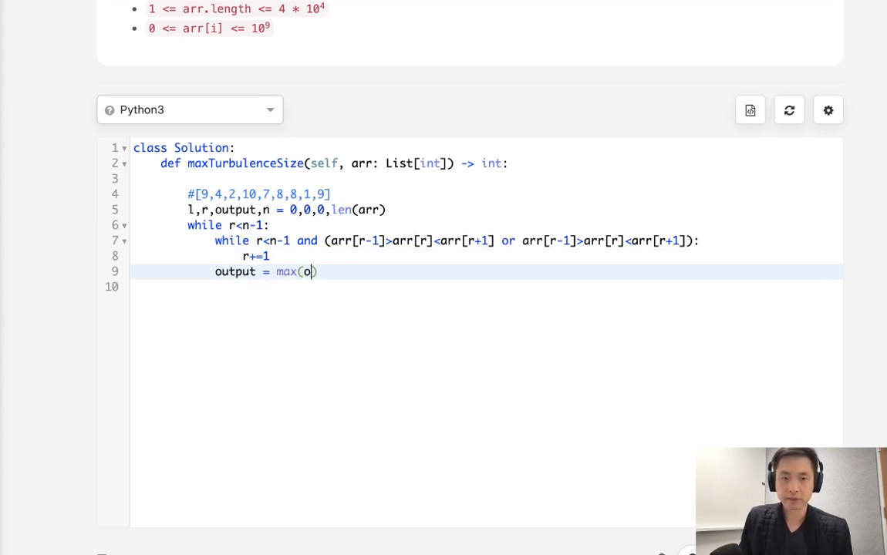
{"action": "type", "text": "utput,r-"}
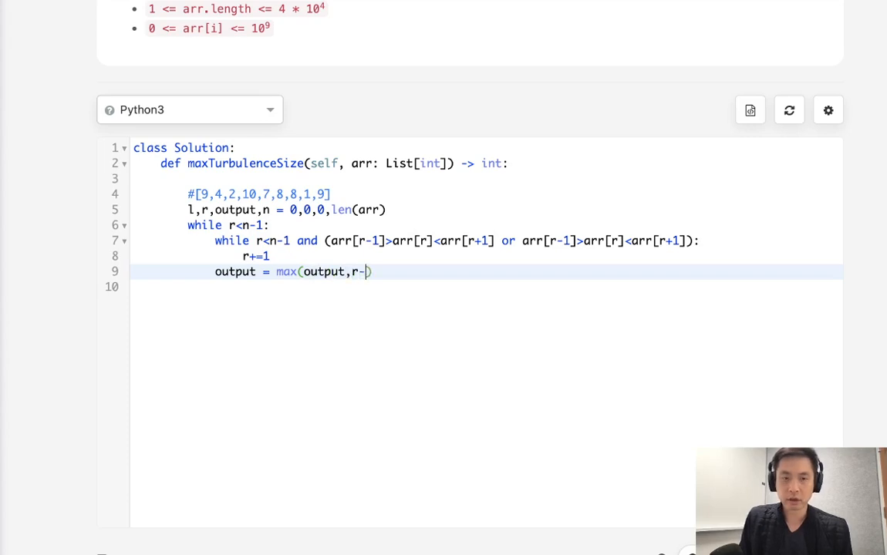
{"action": "type", "text": "l+1"}
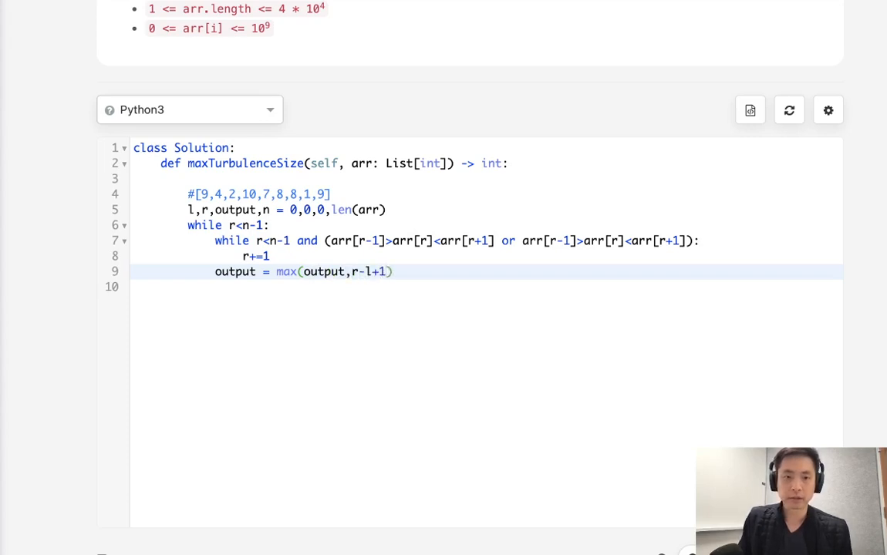
Reset l=r, increment r, and return output after the outer loop.
{"action": "key", "text": "enter"}
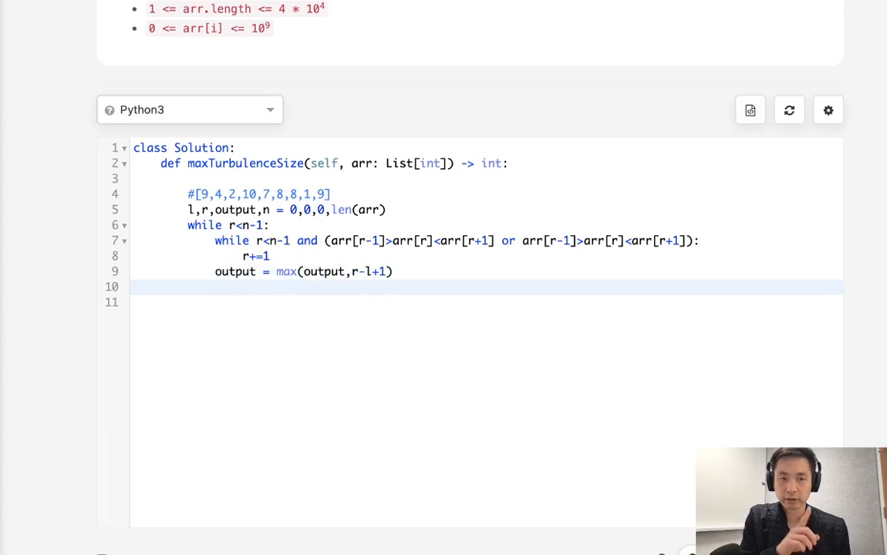
{"action": "type", "text": "l=r"}
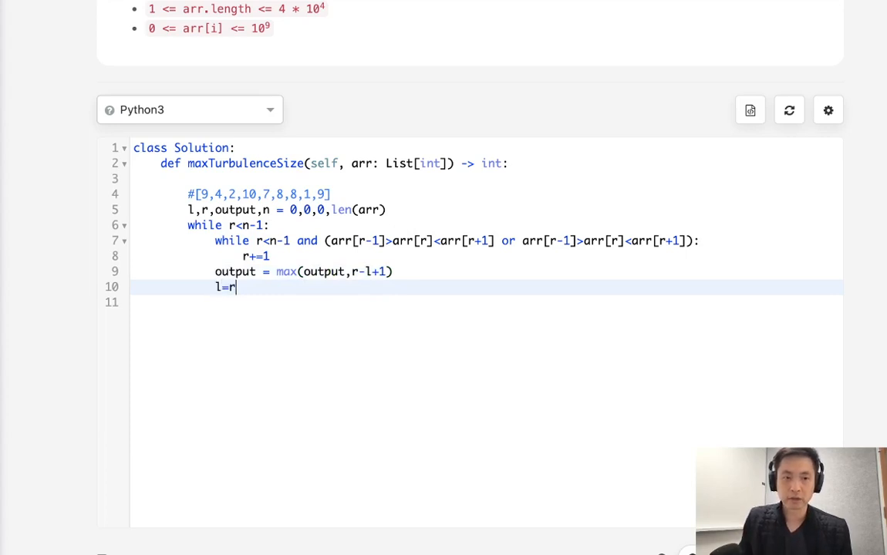
{"action": "key", "text": "enter"}
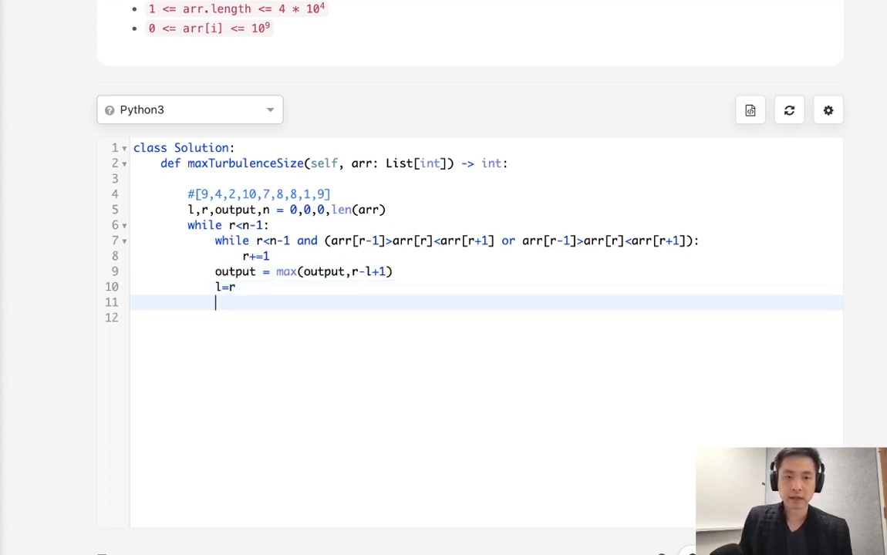
{"action": "type", "text": "r+=1"}
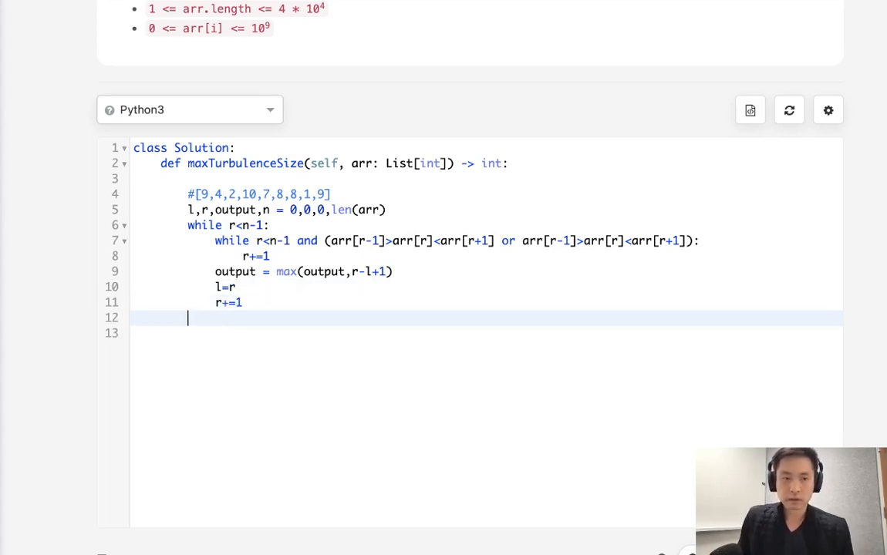
{"action": "type", "text": "return output"}
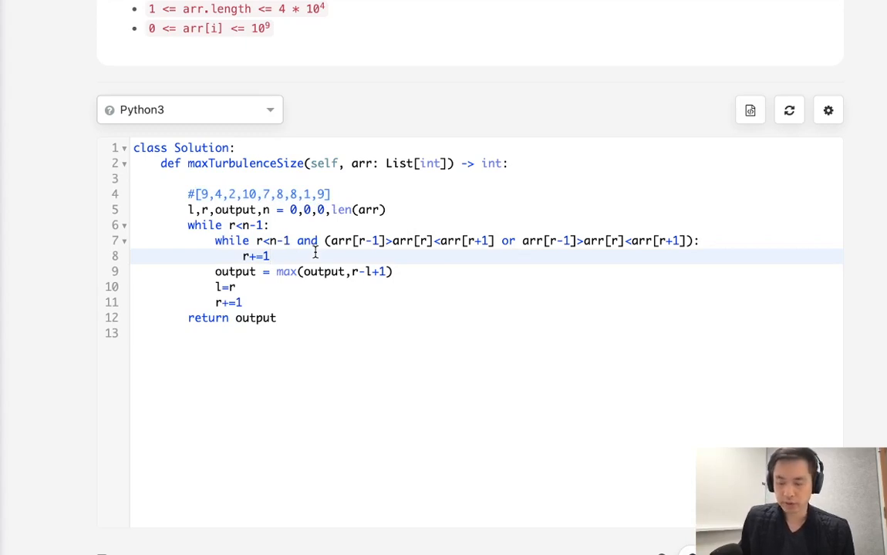
Add 'while l<r and arr[l]==arr[l+1]: l+=1' before the output update.
{"action": "key", "text": "enter"}
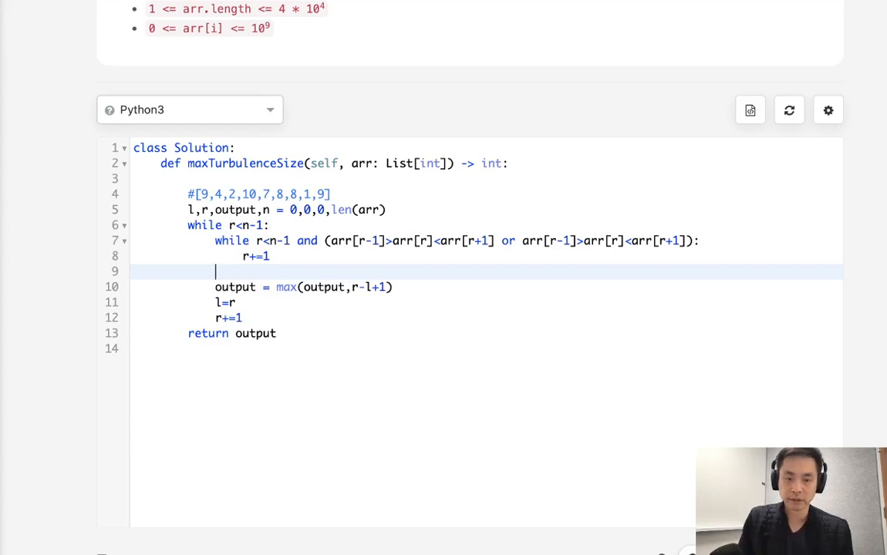
{"action": "type", "text": "while"}
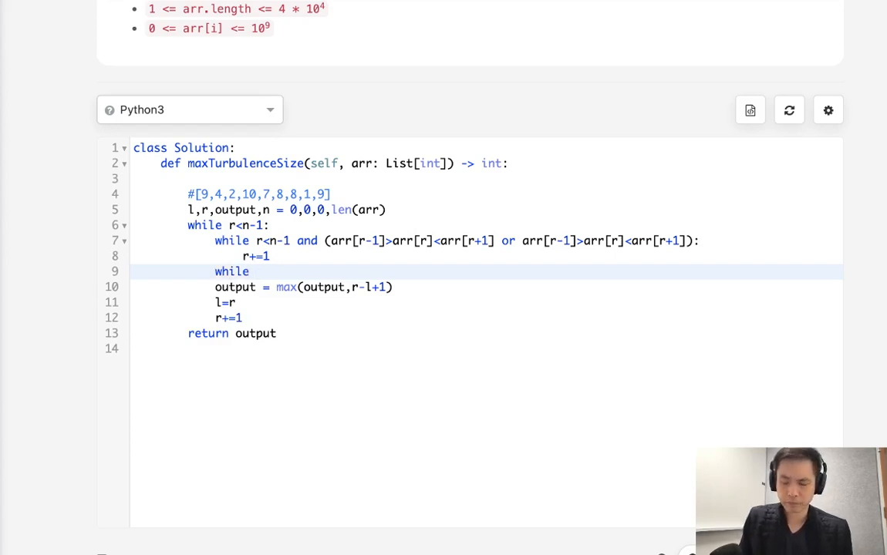
{"action": "type", "text": "l<r"}
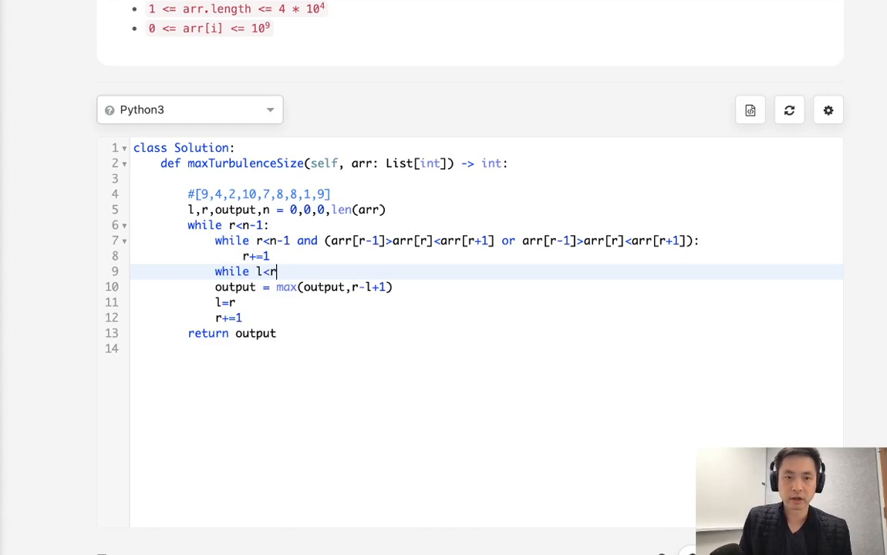
{"action": "type", "text": "and"}
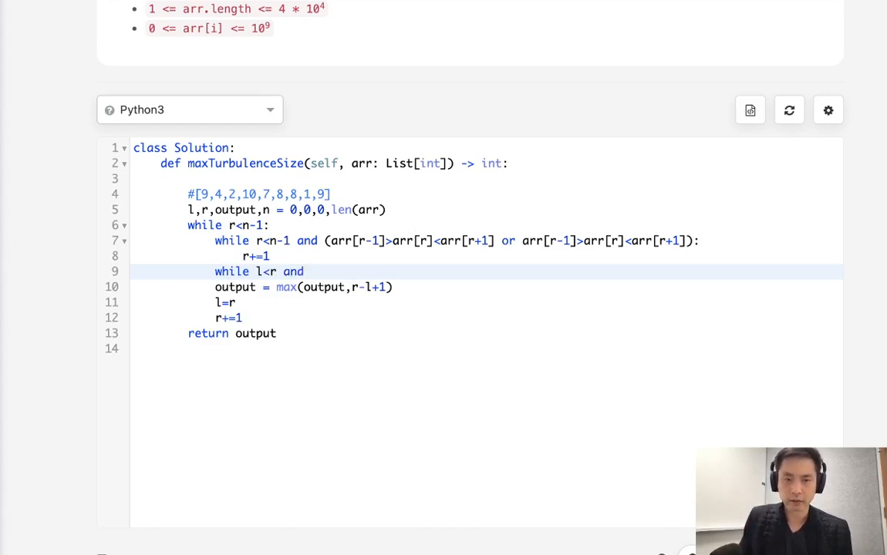
{"action": "type", "text": "arr[]"}
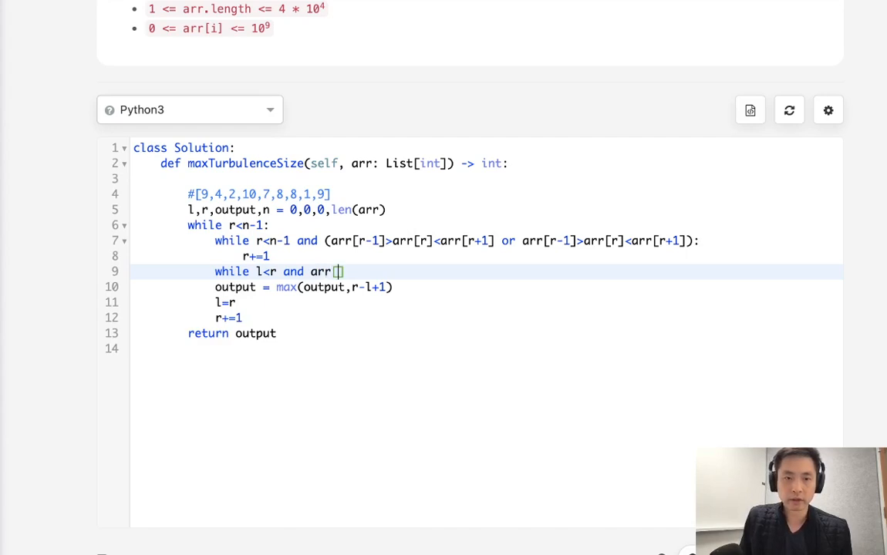
{"action": "type", "text": "l"}
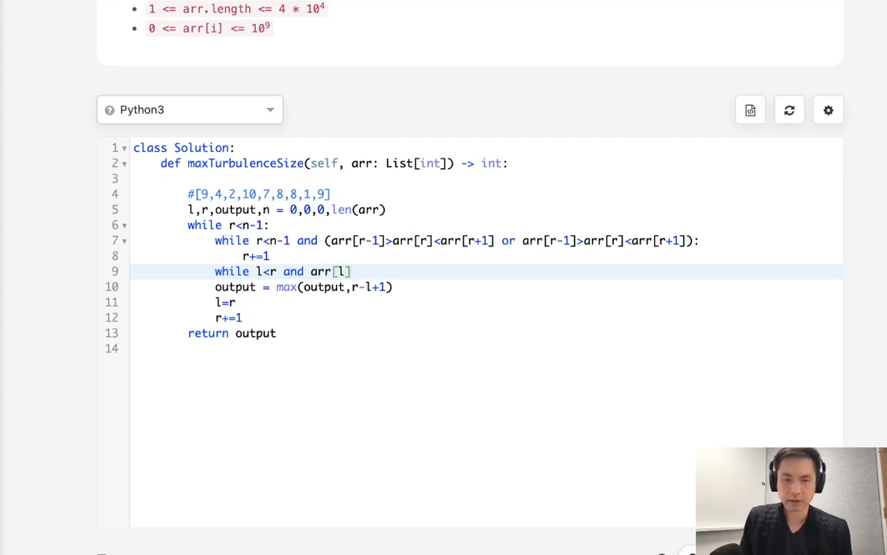
{"action": "type", "text": "==ar"}
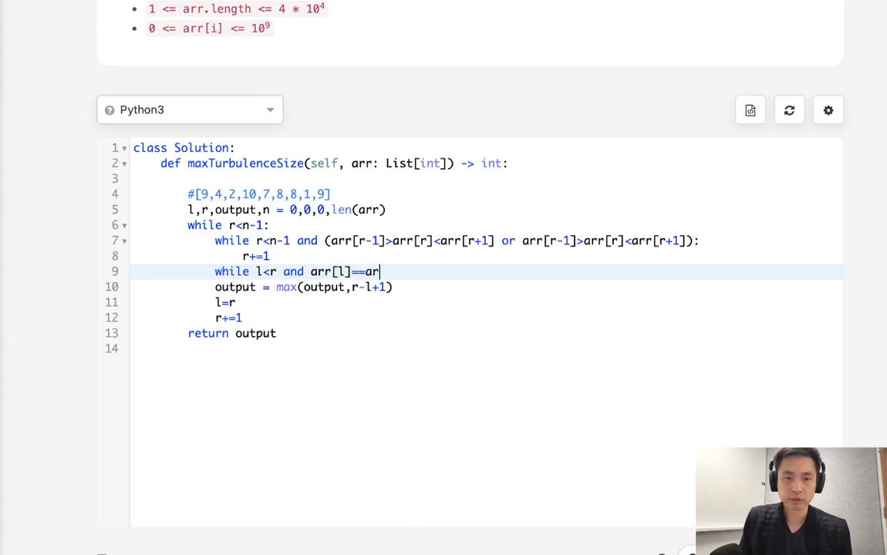
{"action": "type", "text": "r[l]"}
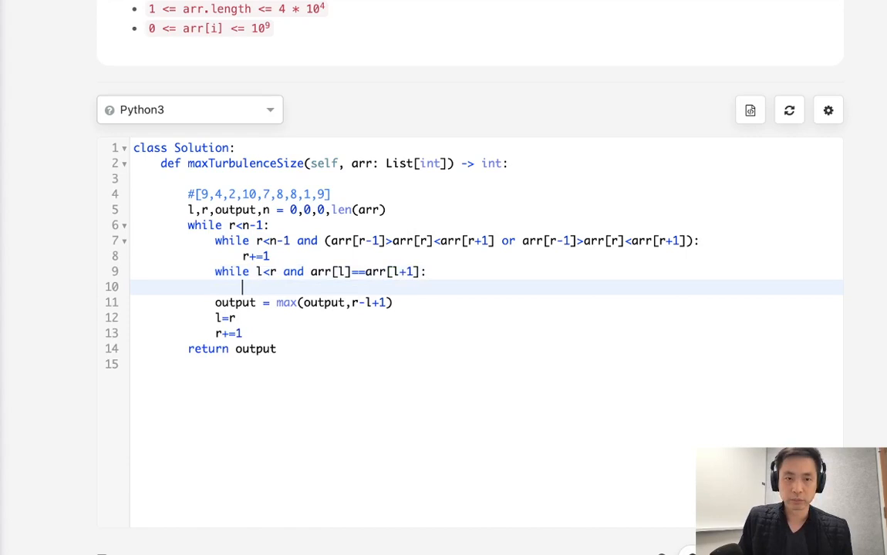
{"action": "type", "text": "l+"}
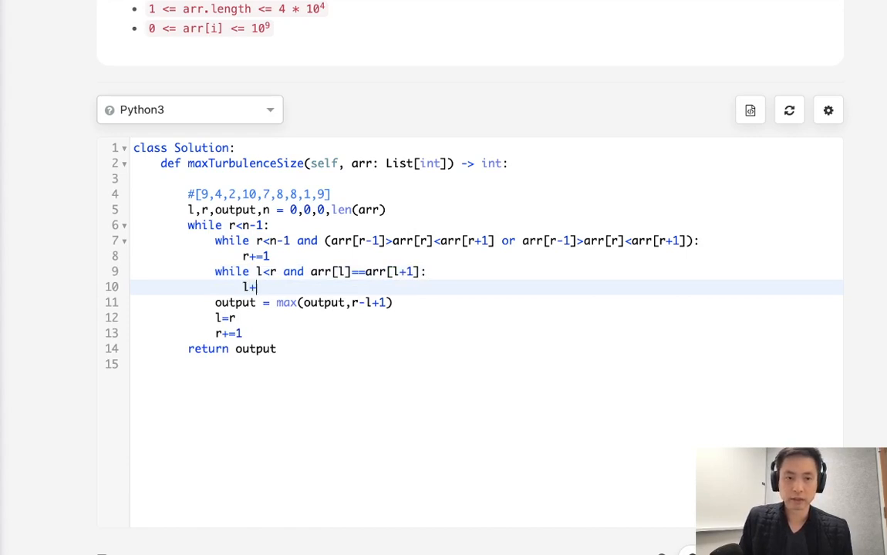
{"action": "type", "text": "=1"}
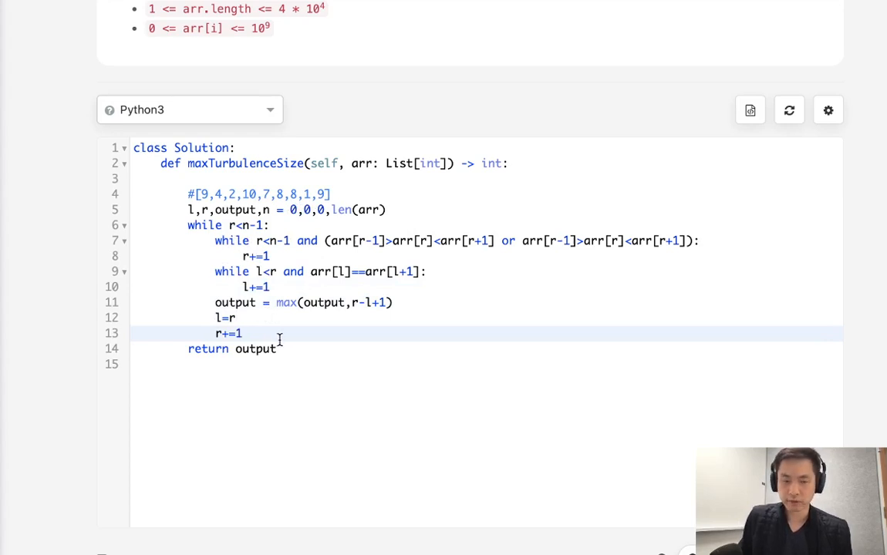
Jot scratch trace values below the code, then restore the initial values to 0,0.
{"action": "key", "text": "enter"}
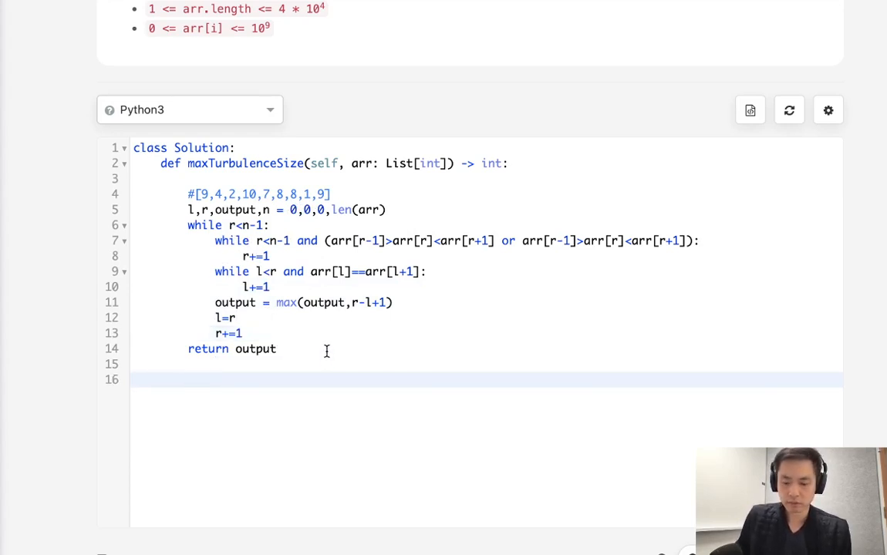
{"action": "type", "text": "p,9"}
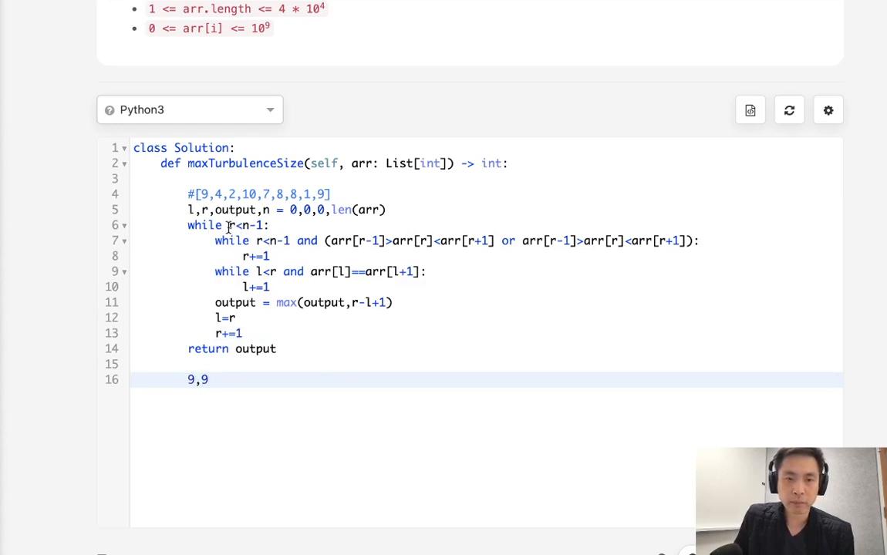
{"action": "mouse_move", "coordinate": [233, 388]}
{"action": "type", "text": "1"}
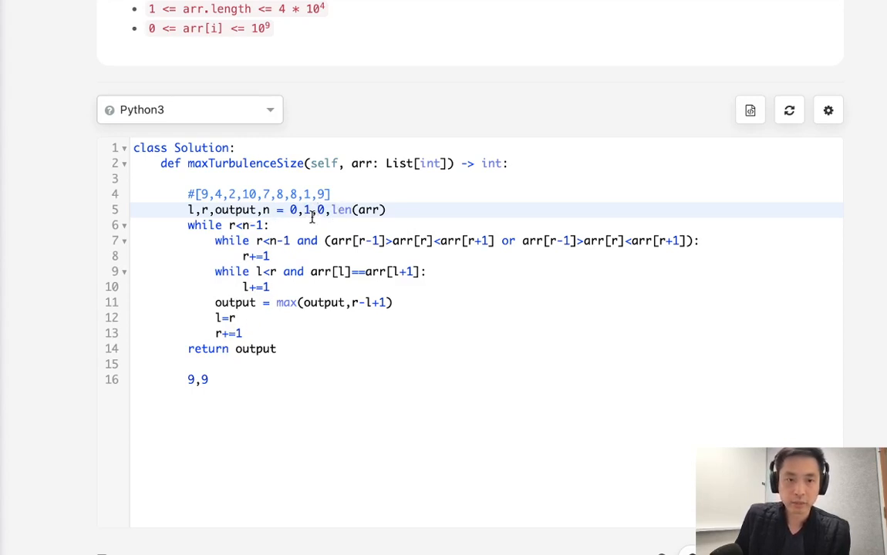
{"action": "type", "text": "0,0"}
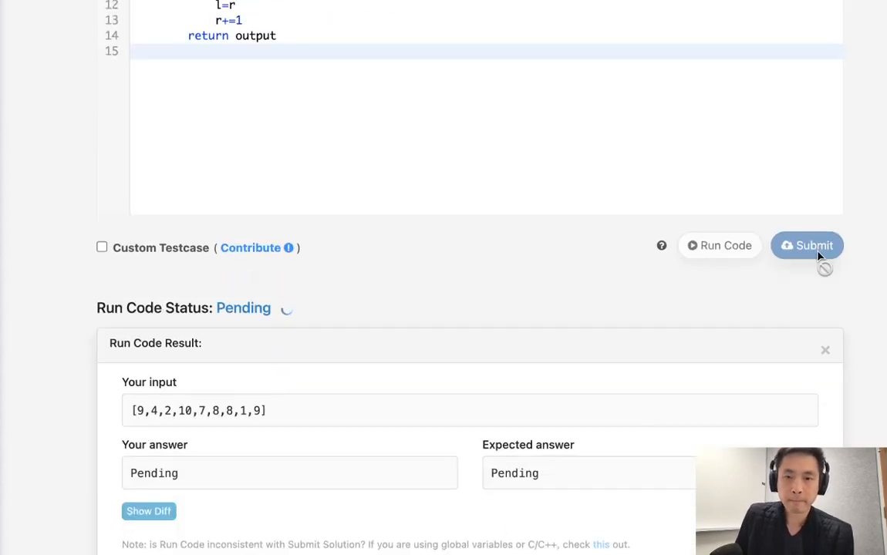
{"action": "left_click", "coordinate": [719, 245]}
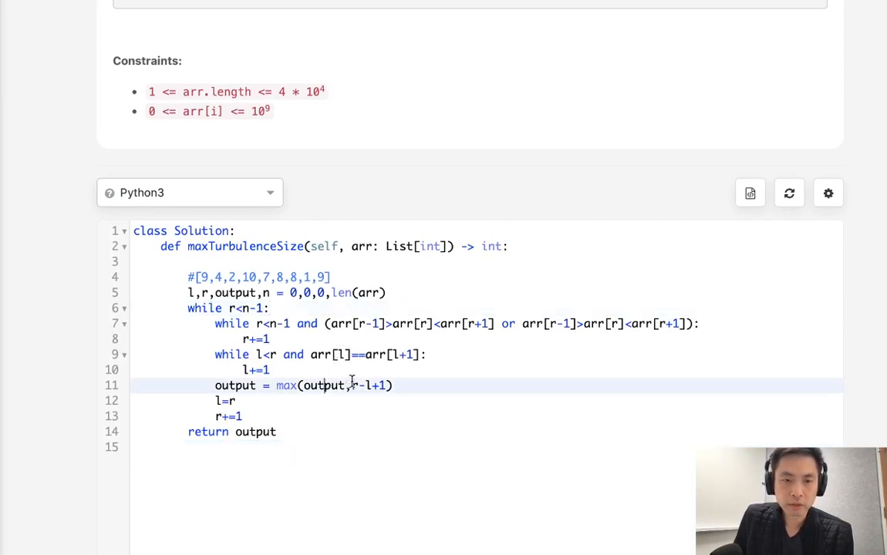
{"action": "left_click", "coordinate": [271, 370]}
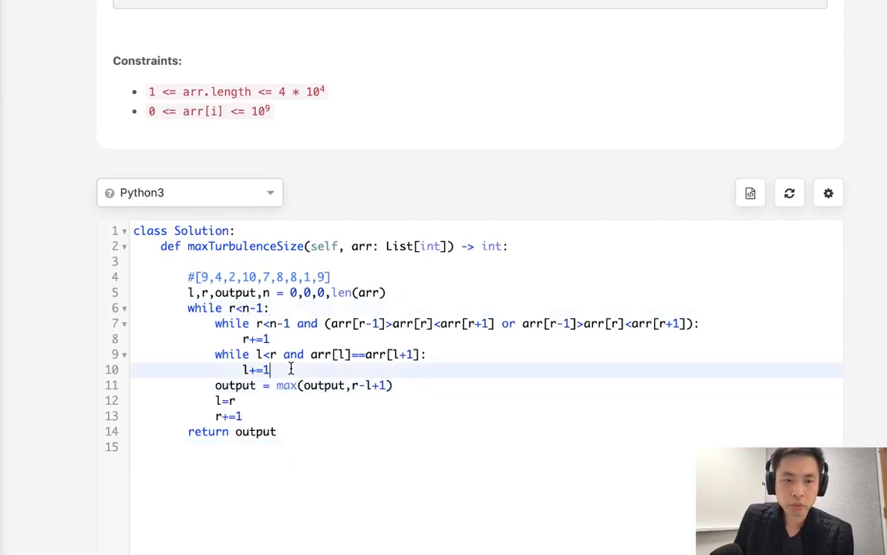
{"action": "mouse_move", "coordinate": [544, 398]}
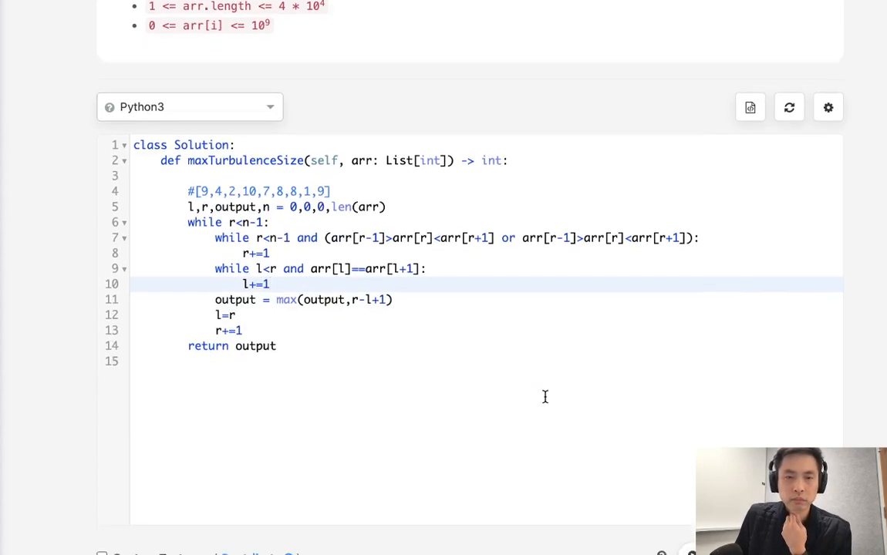
{"action": "mouse_move", "coordinate": [547, 403]}
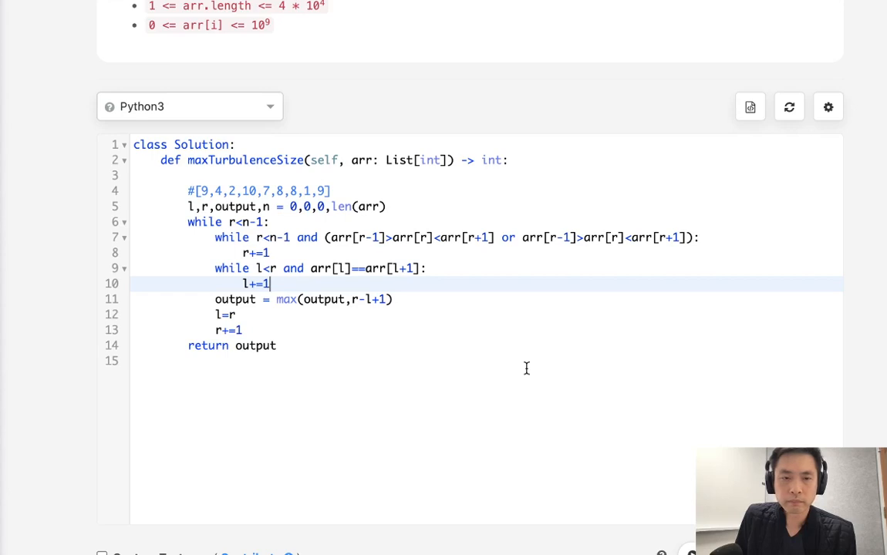
{"action": "mouse_move", "coordinate": [527, 362]}
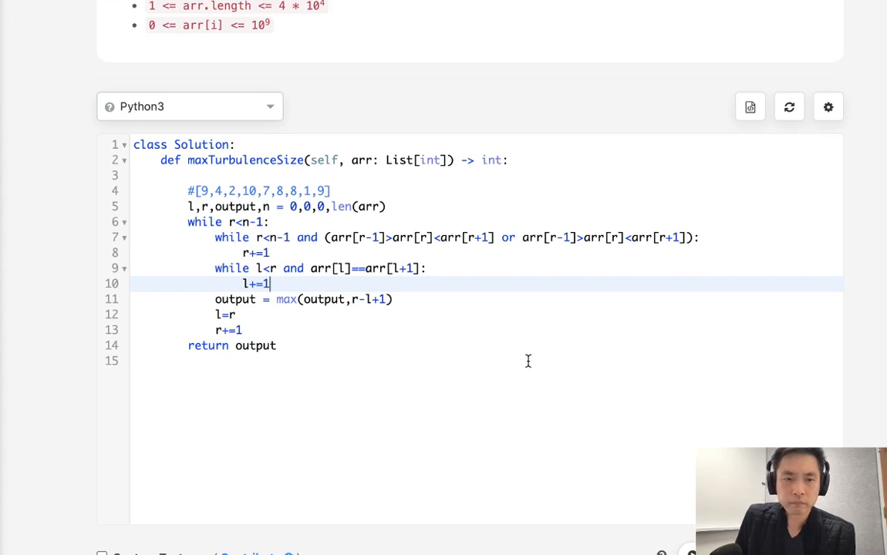
Submit the solution for judging.
{"action": "left_click", "coordinate": [717, 239]}
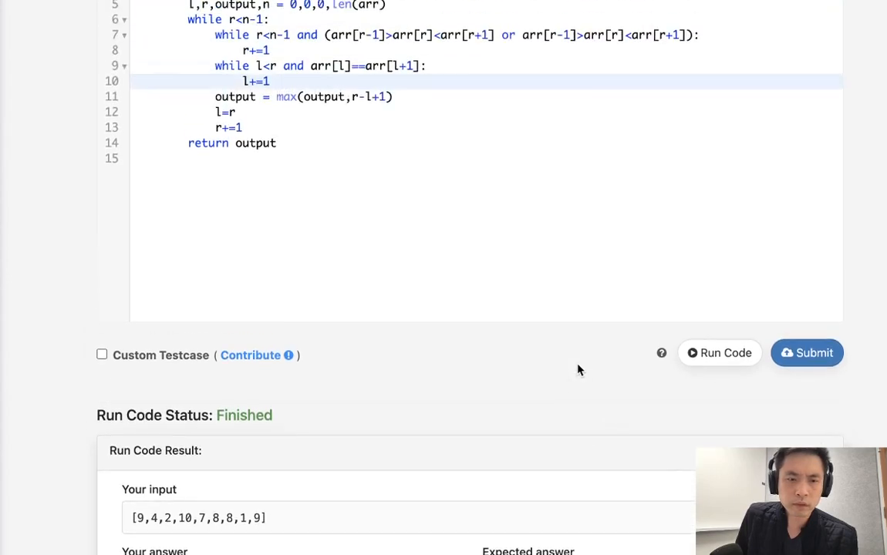
{"action": "mouse_move", "coordinate": [546, 191]}
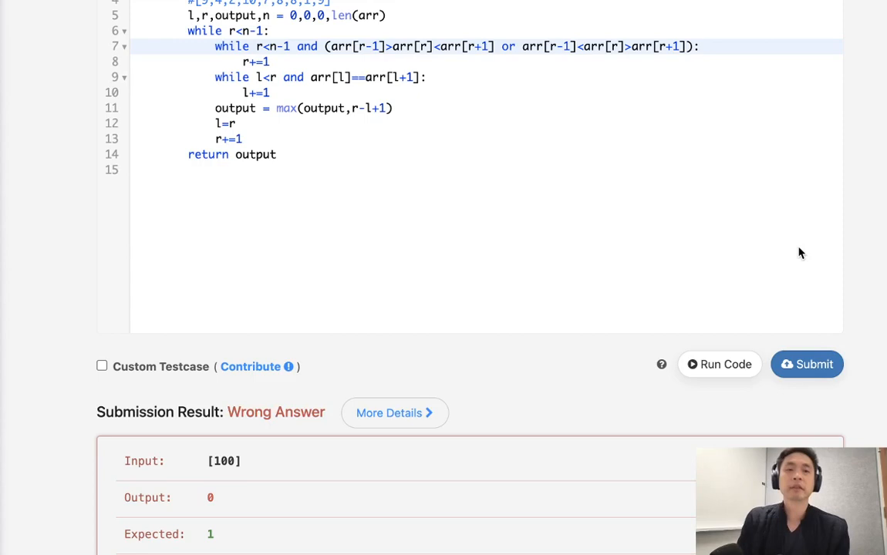
{"action": "mouse_move", "coordinate": [468, 406]}
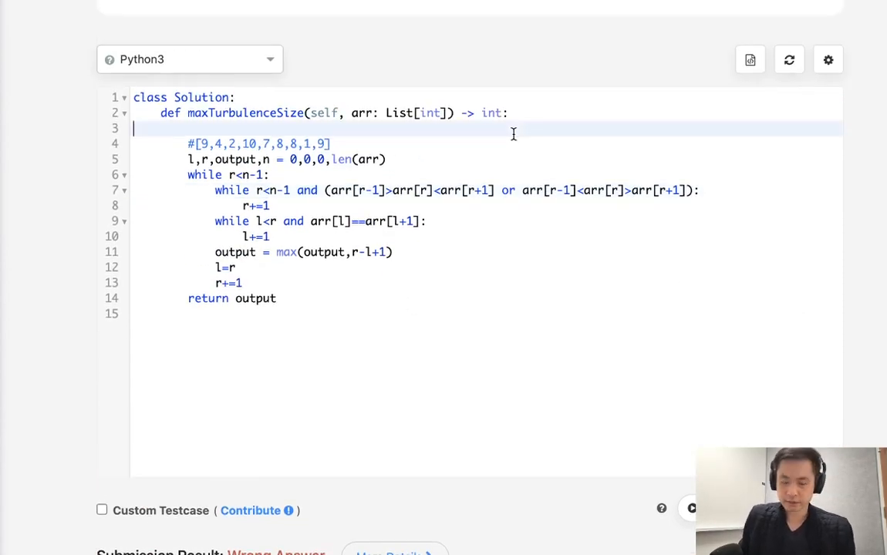
Add an 'if n==1: return 1' guard, relocating it after the initialization line once the top placement errors.
{"action": "type", "text": "`"}
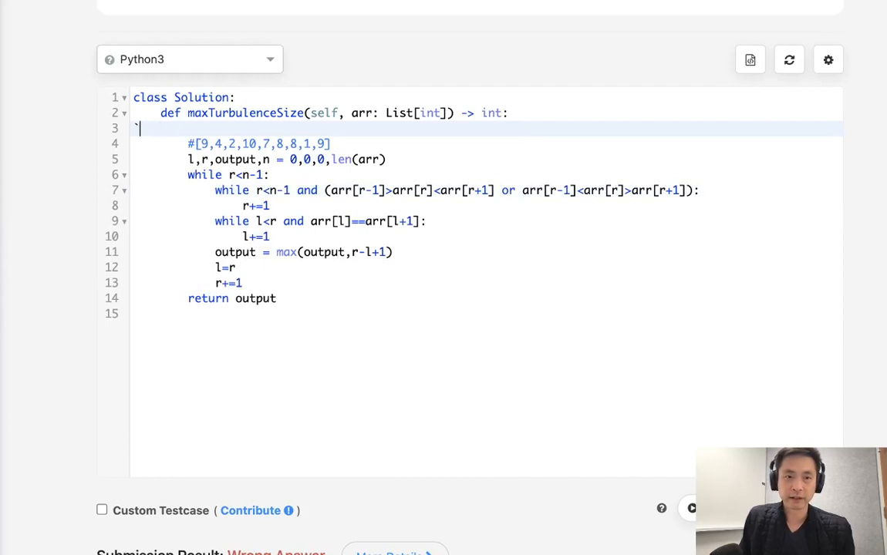
{"action": "type", "text": "if n==1"}
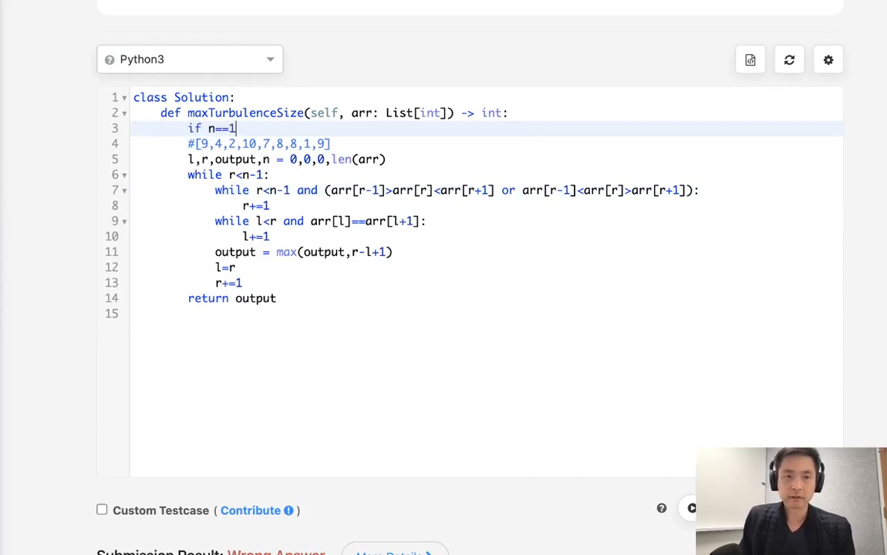
{"action": "type", "text": ": return"}
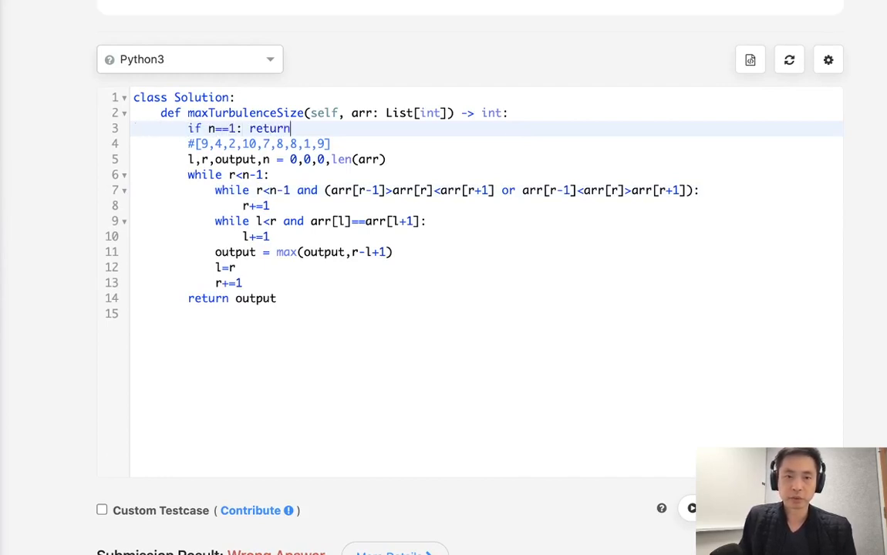
{"action": "type", "text": "1"}
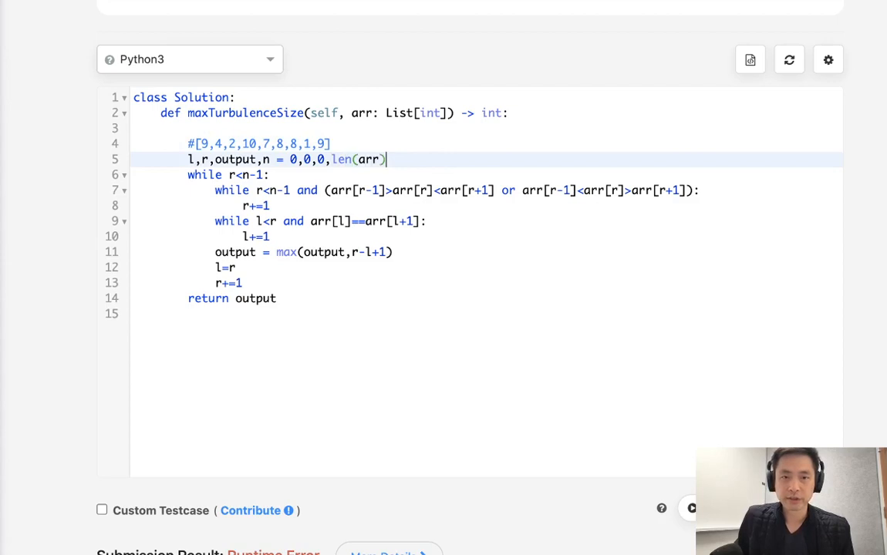
{"action": "type", "text": "if n==1: return 1"}
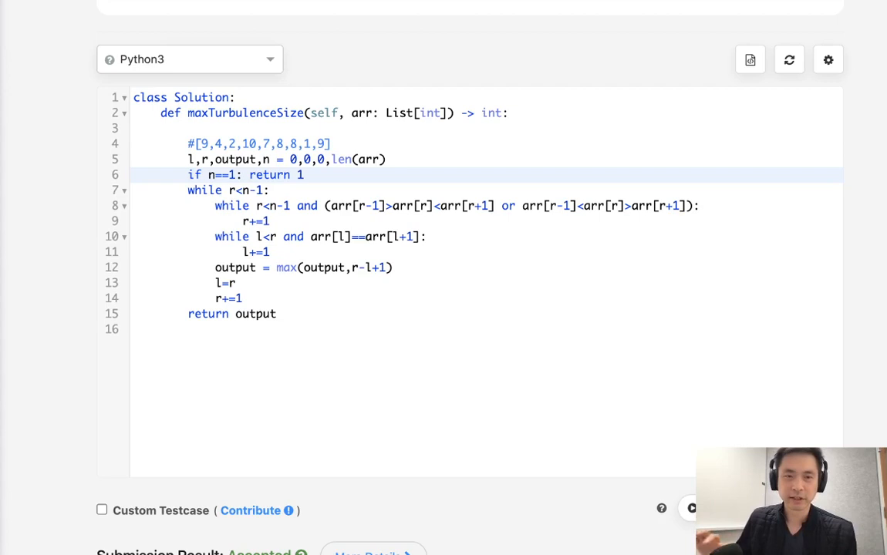
{"action": "mouse_move", "coordinate": [783, 370]}
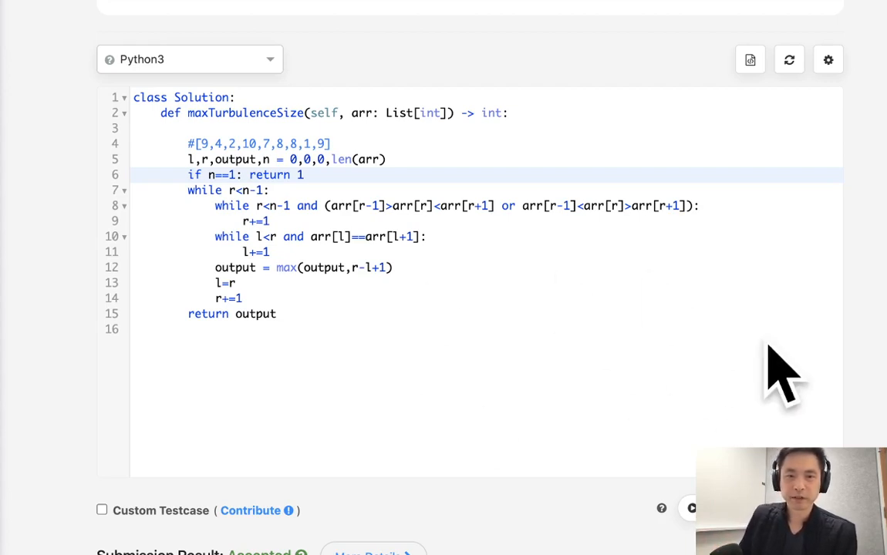